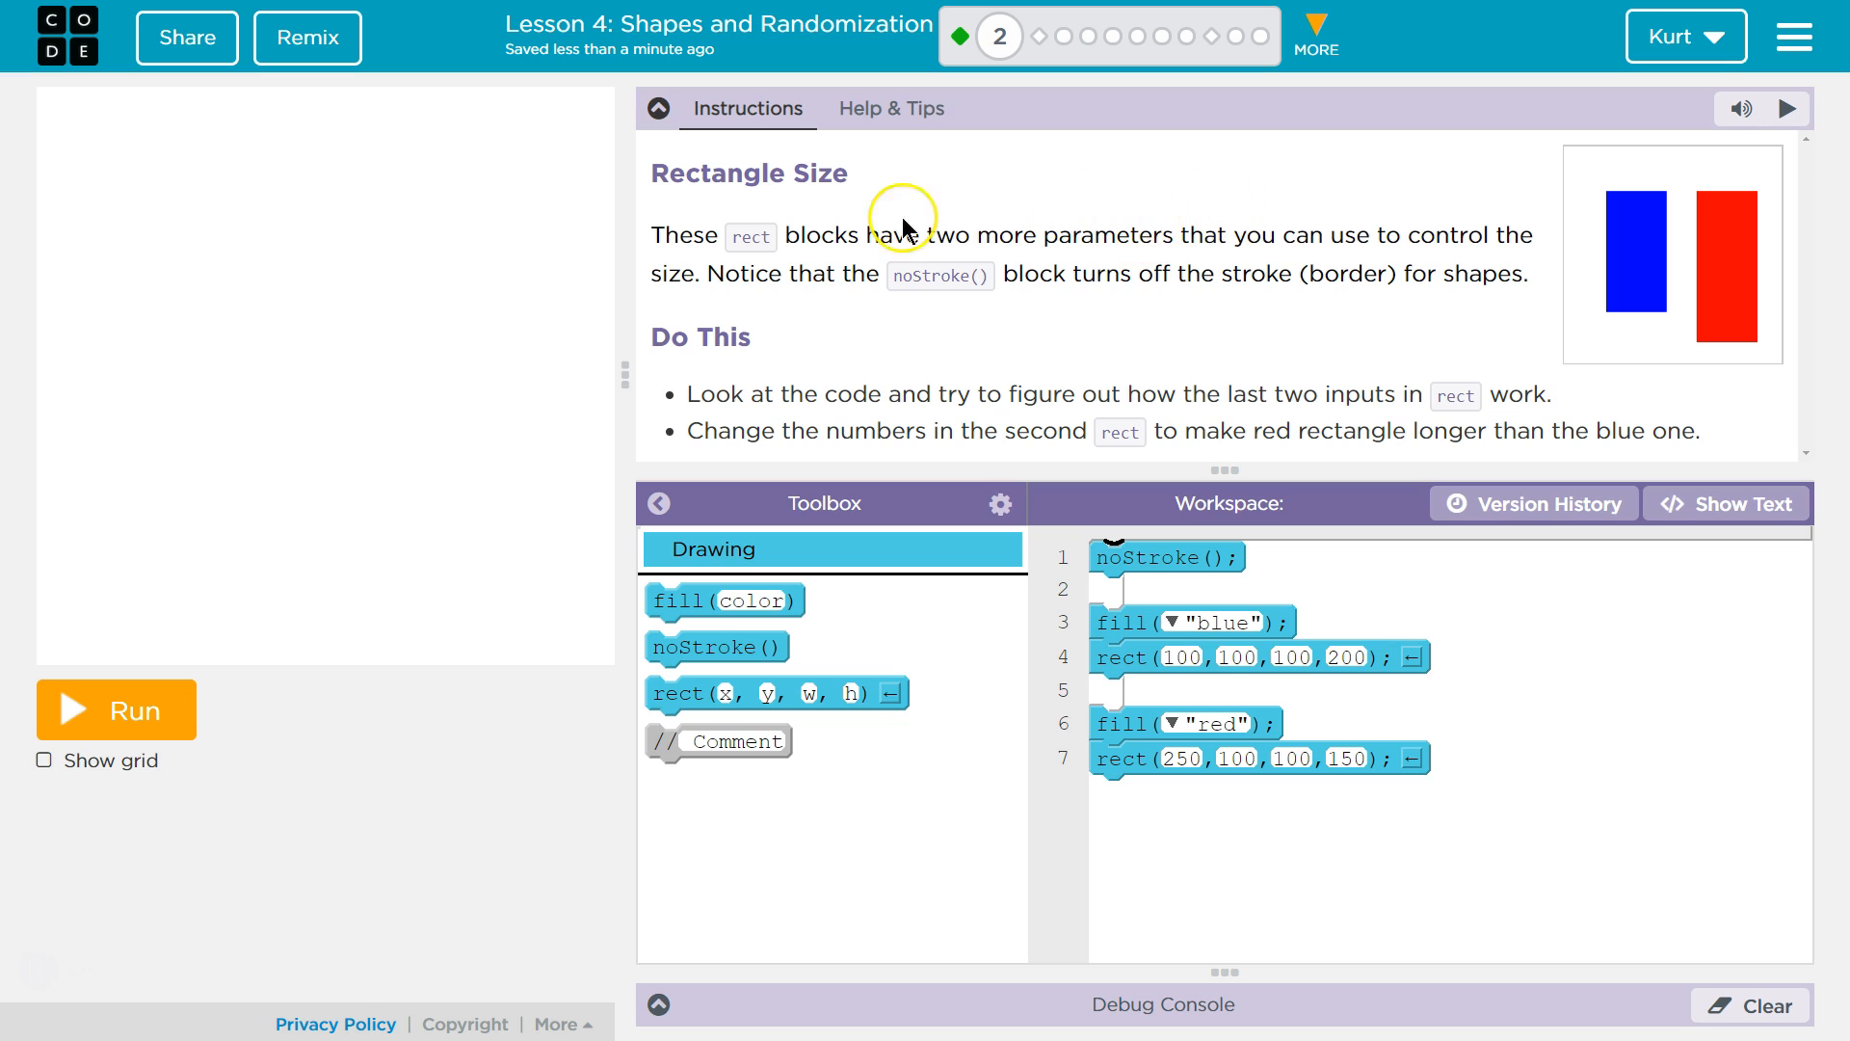
pyautogui.moveTo(759, 235)
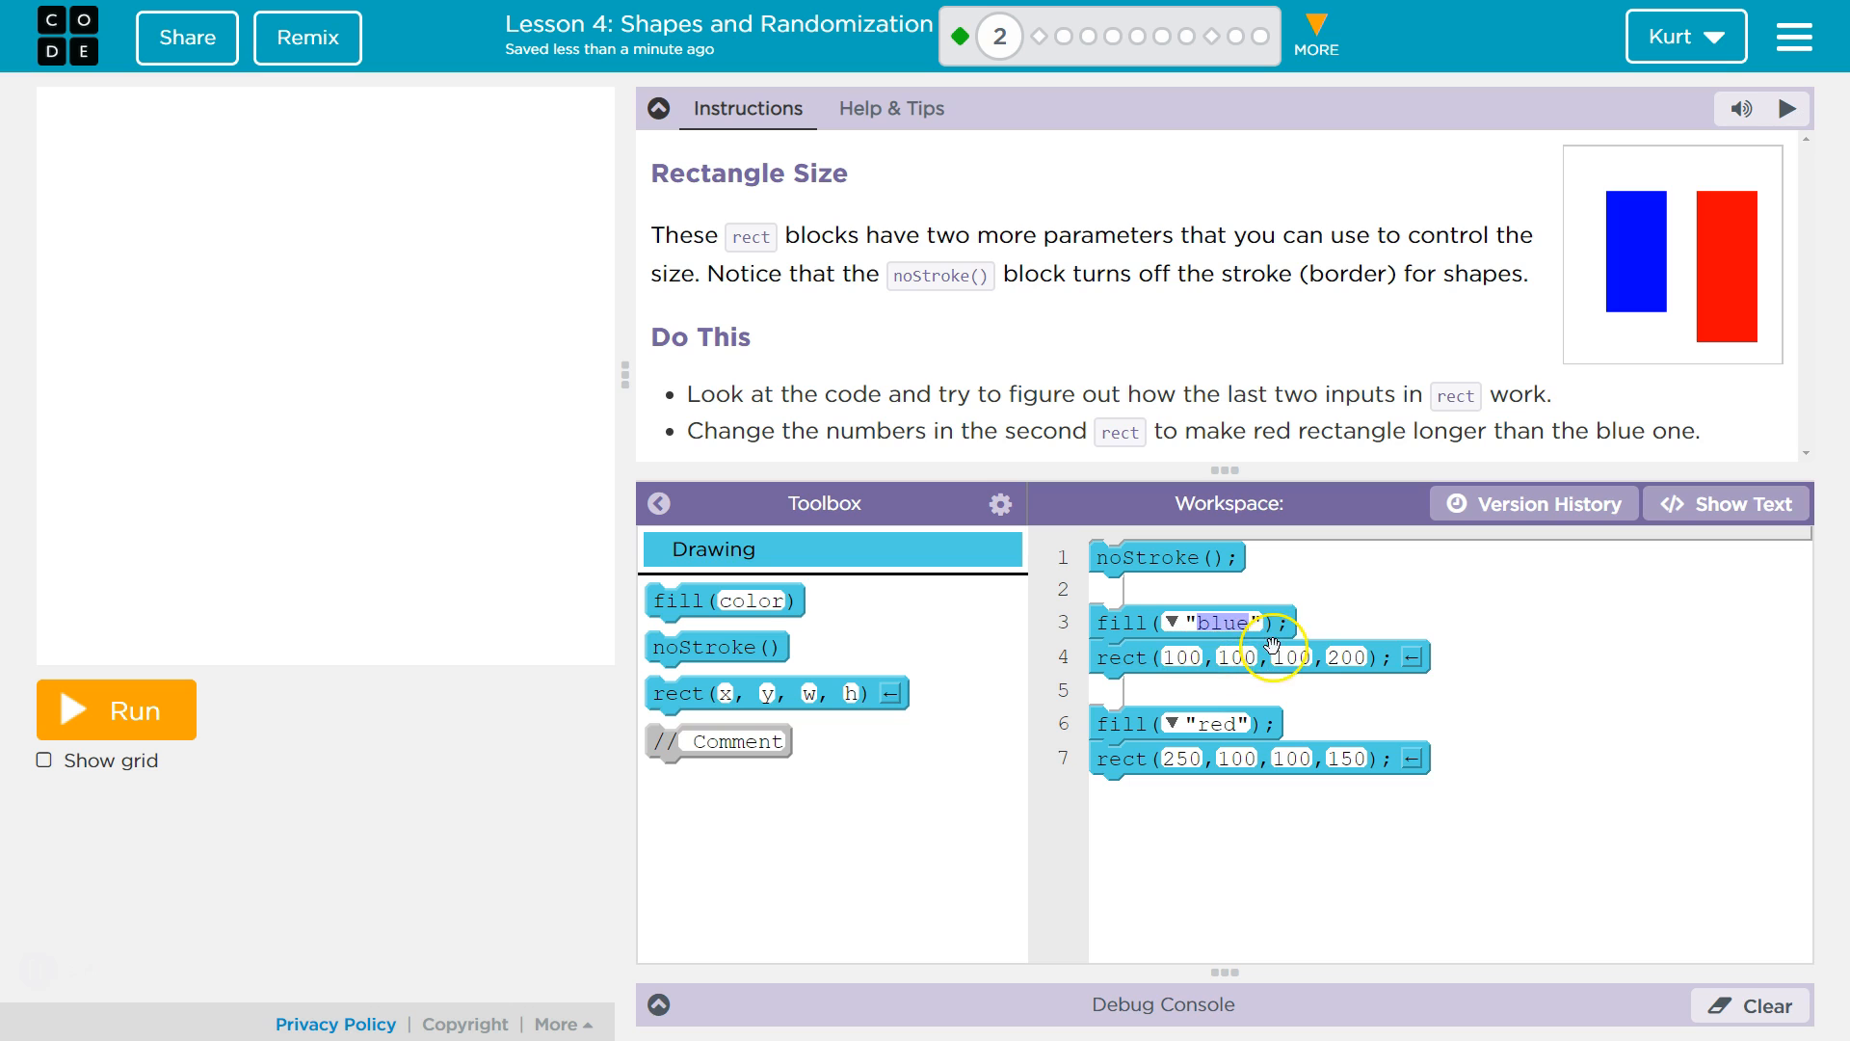
pyautogui.moveTo(1328, 600)
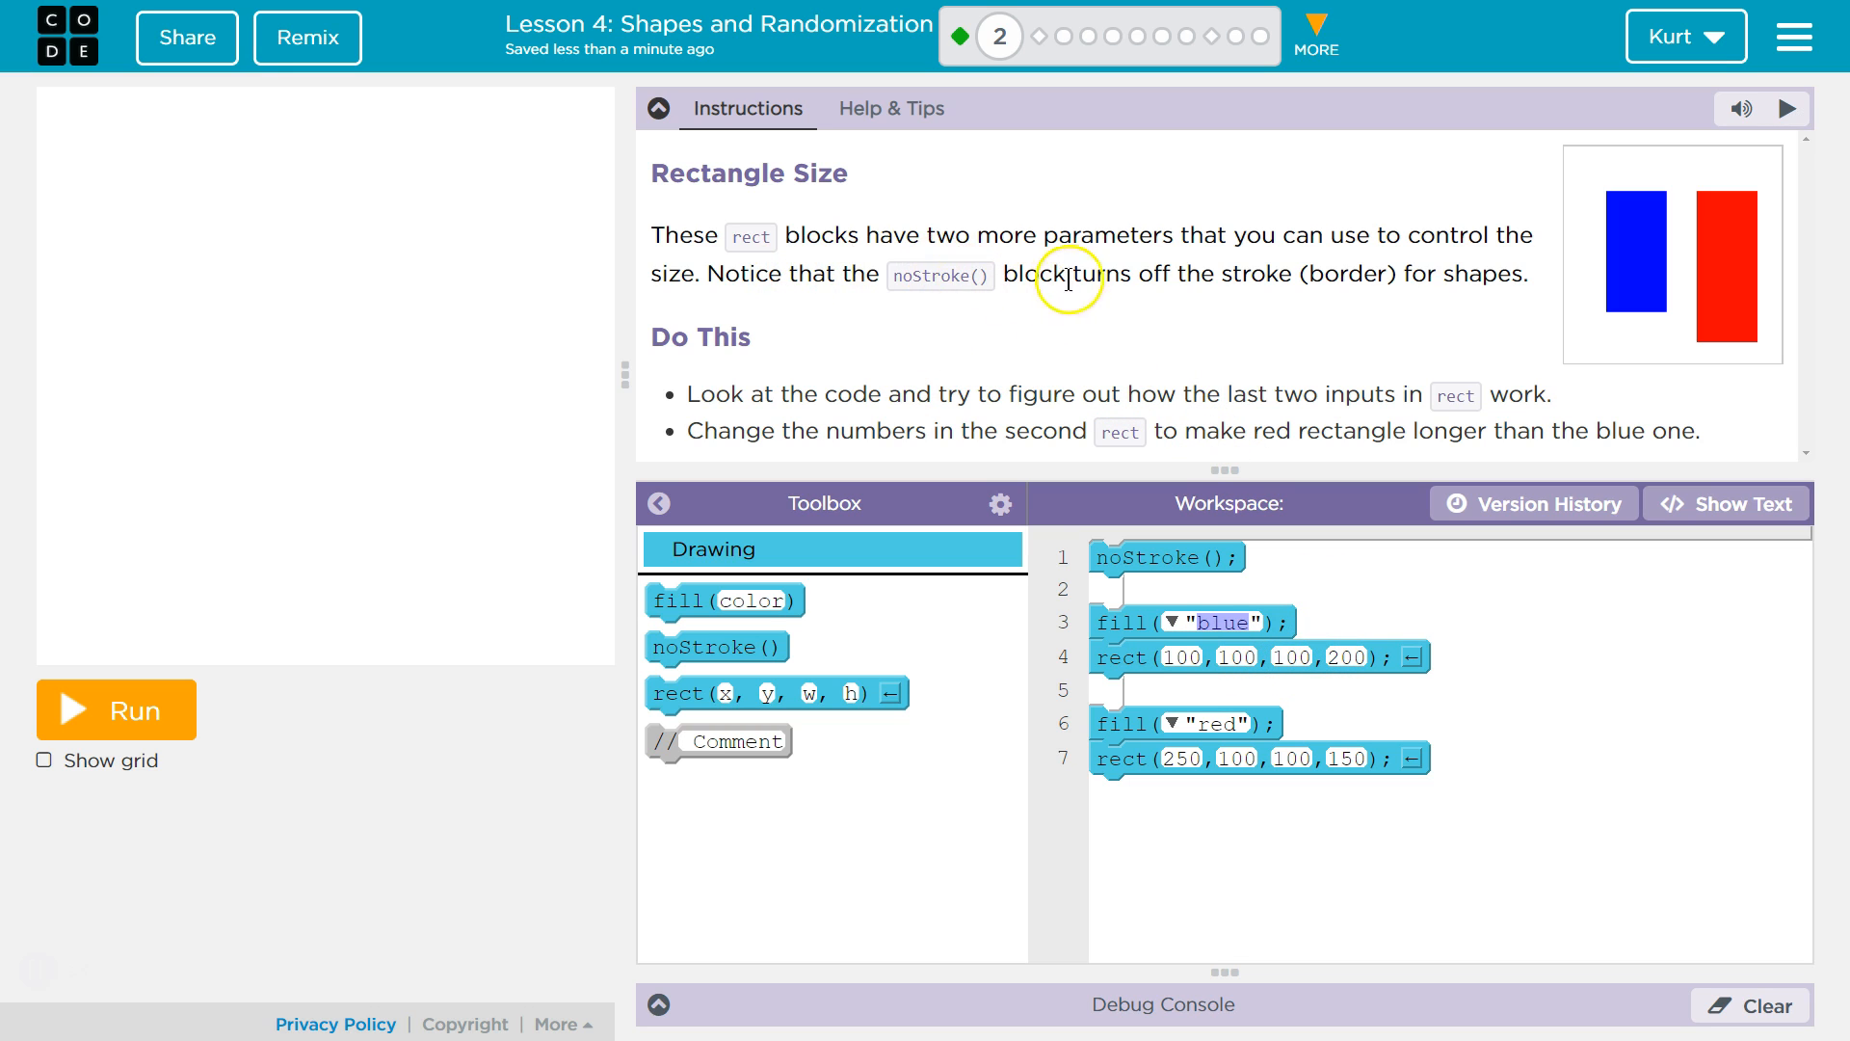
pyautogui.moveTo(1386, 280)
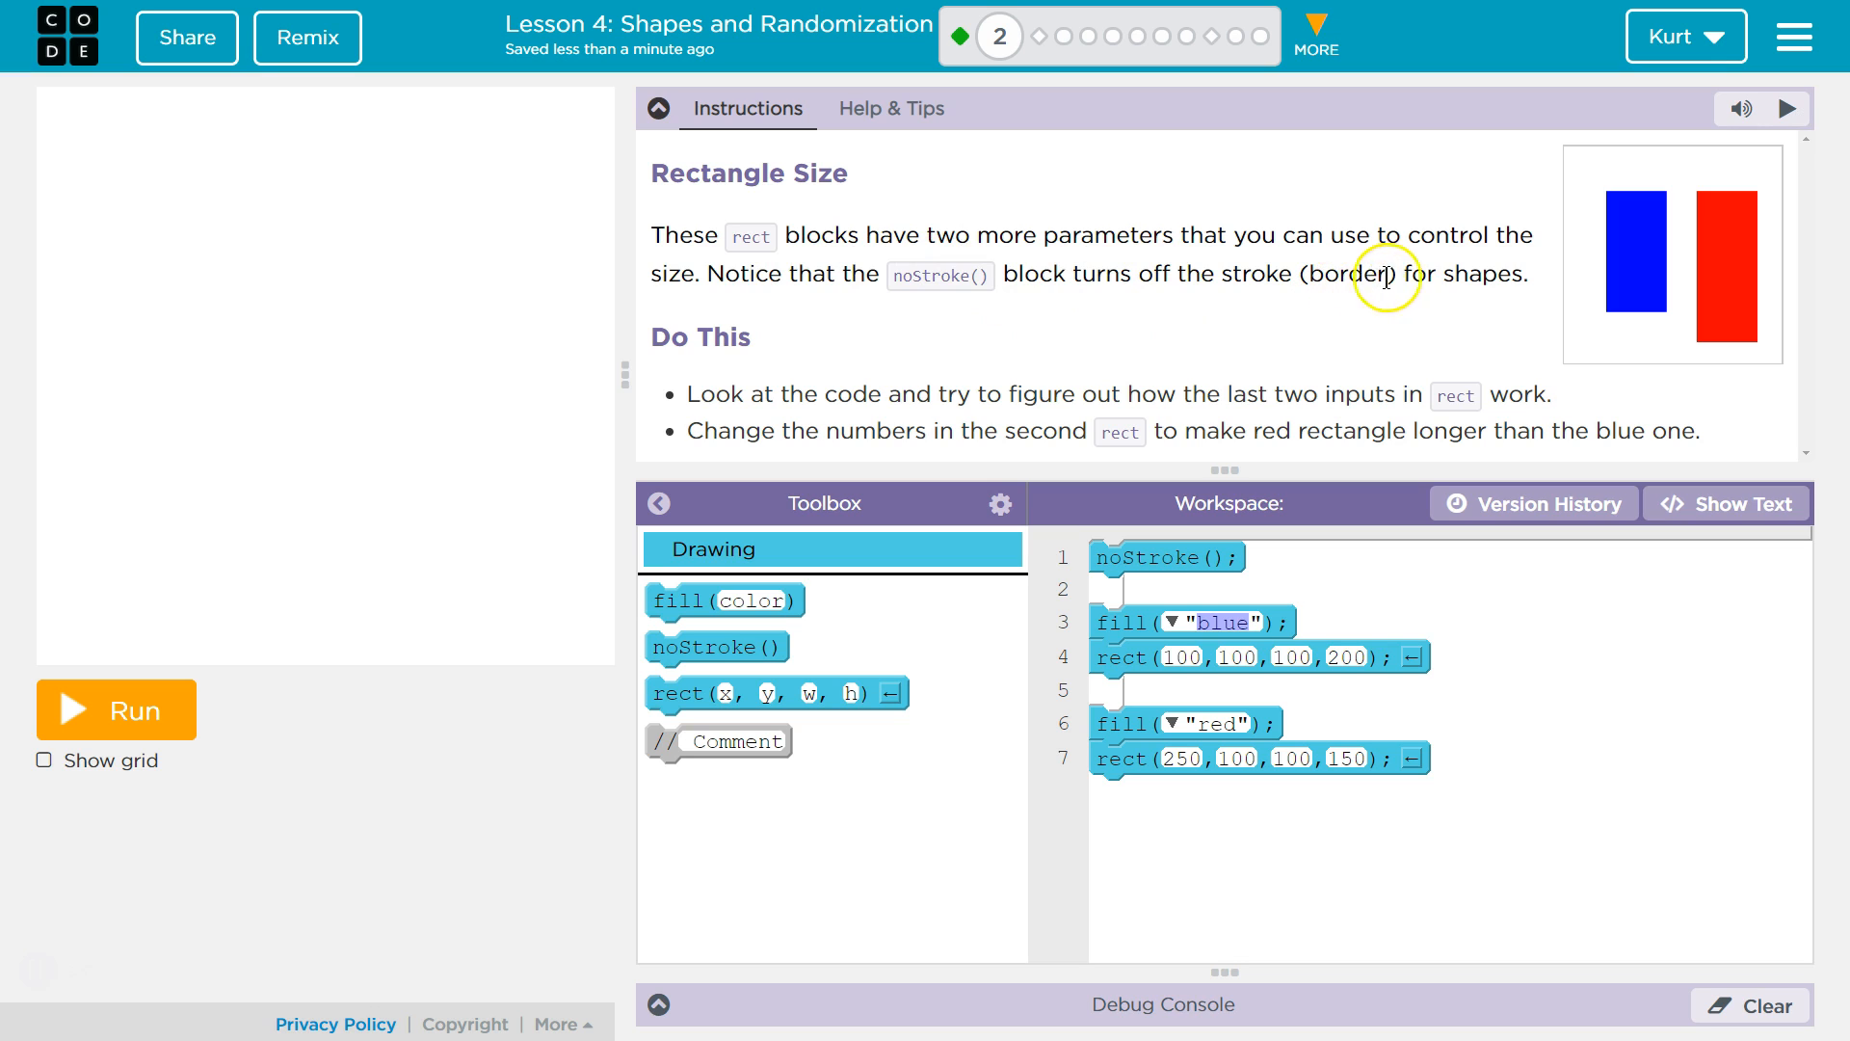
pyautogui.moveTo(844, 370)
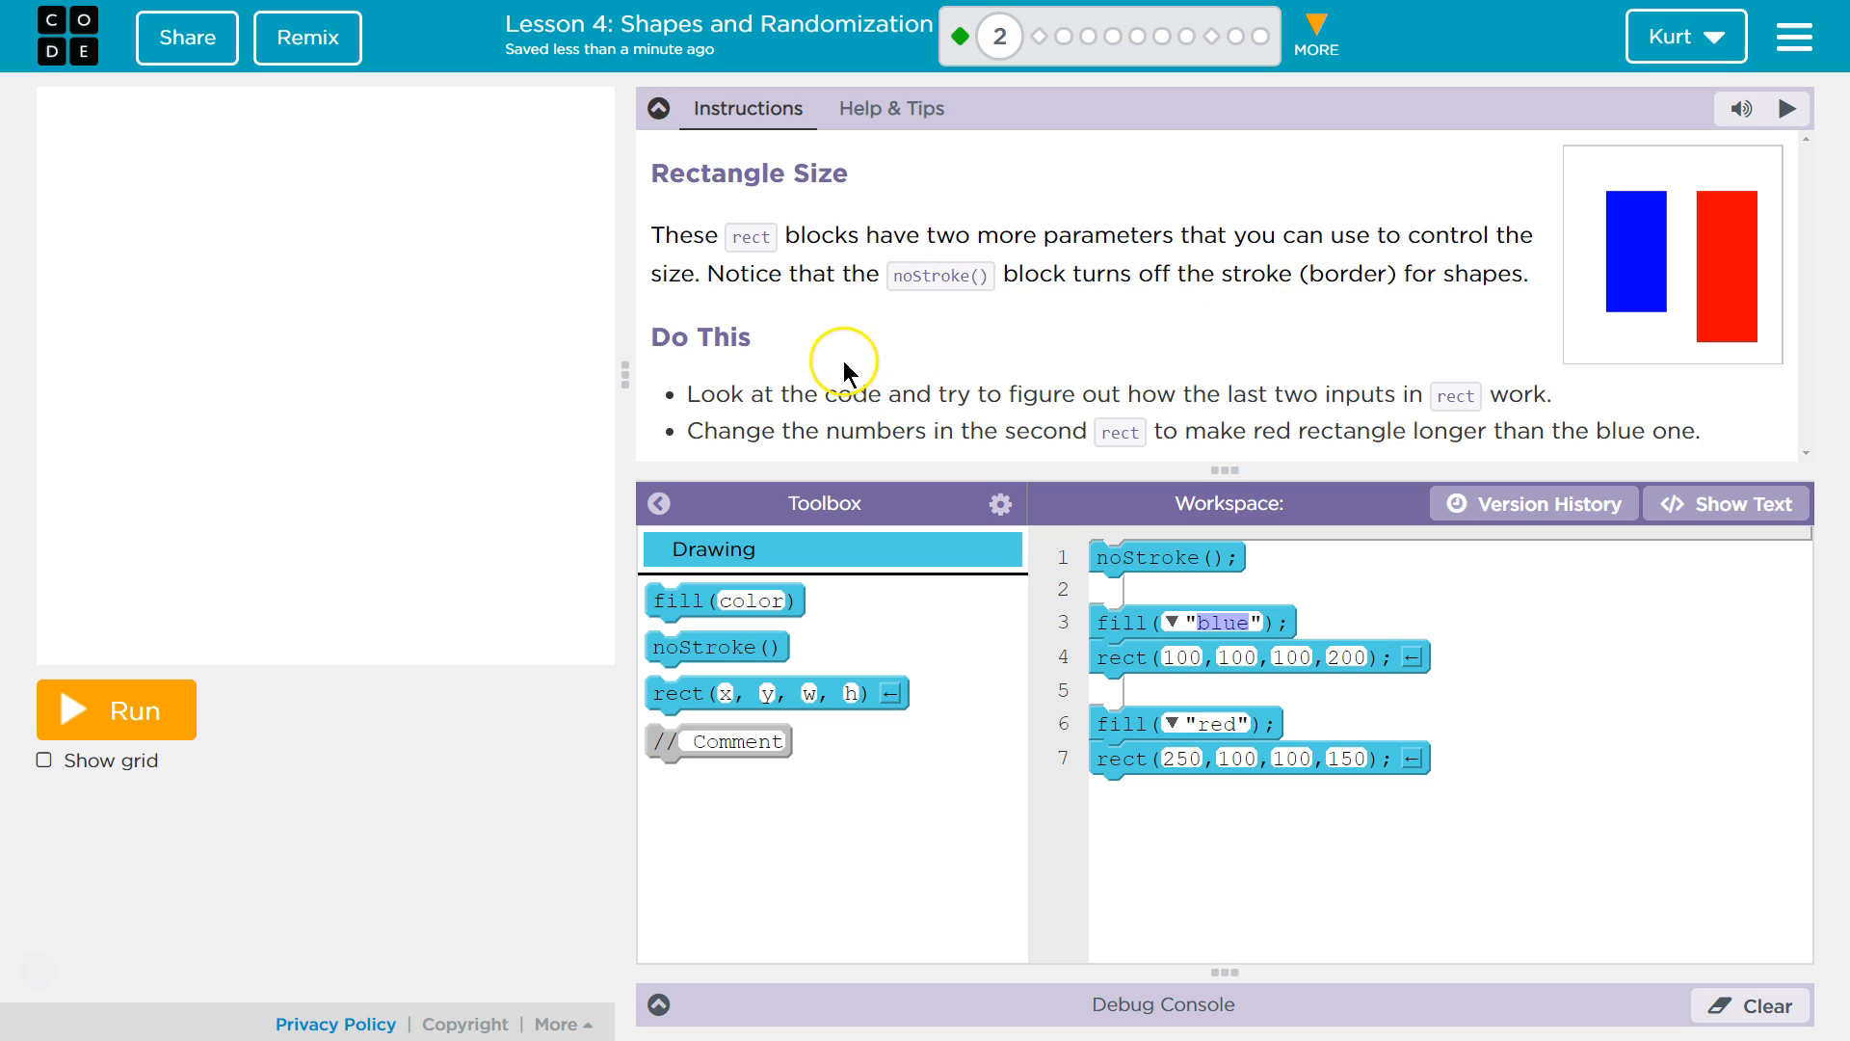
pyautogui.moveTo(809, 393)
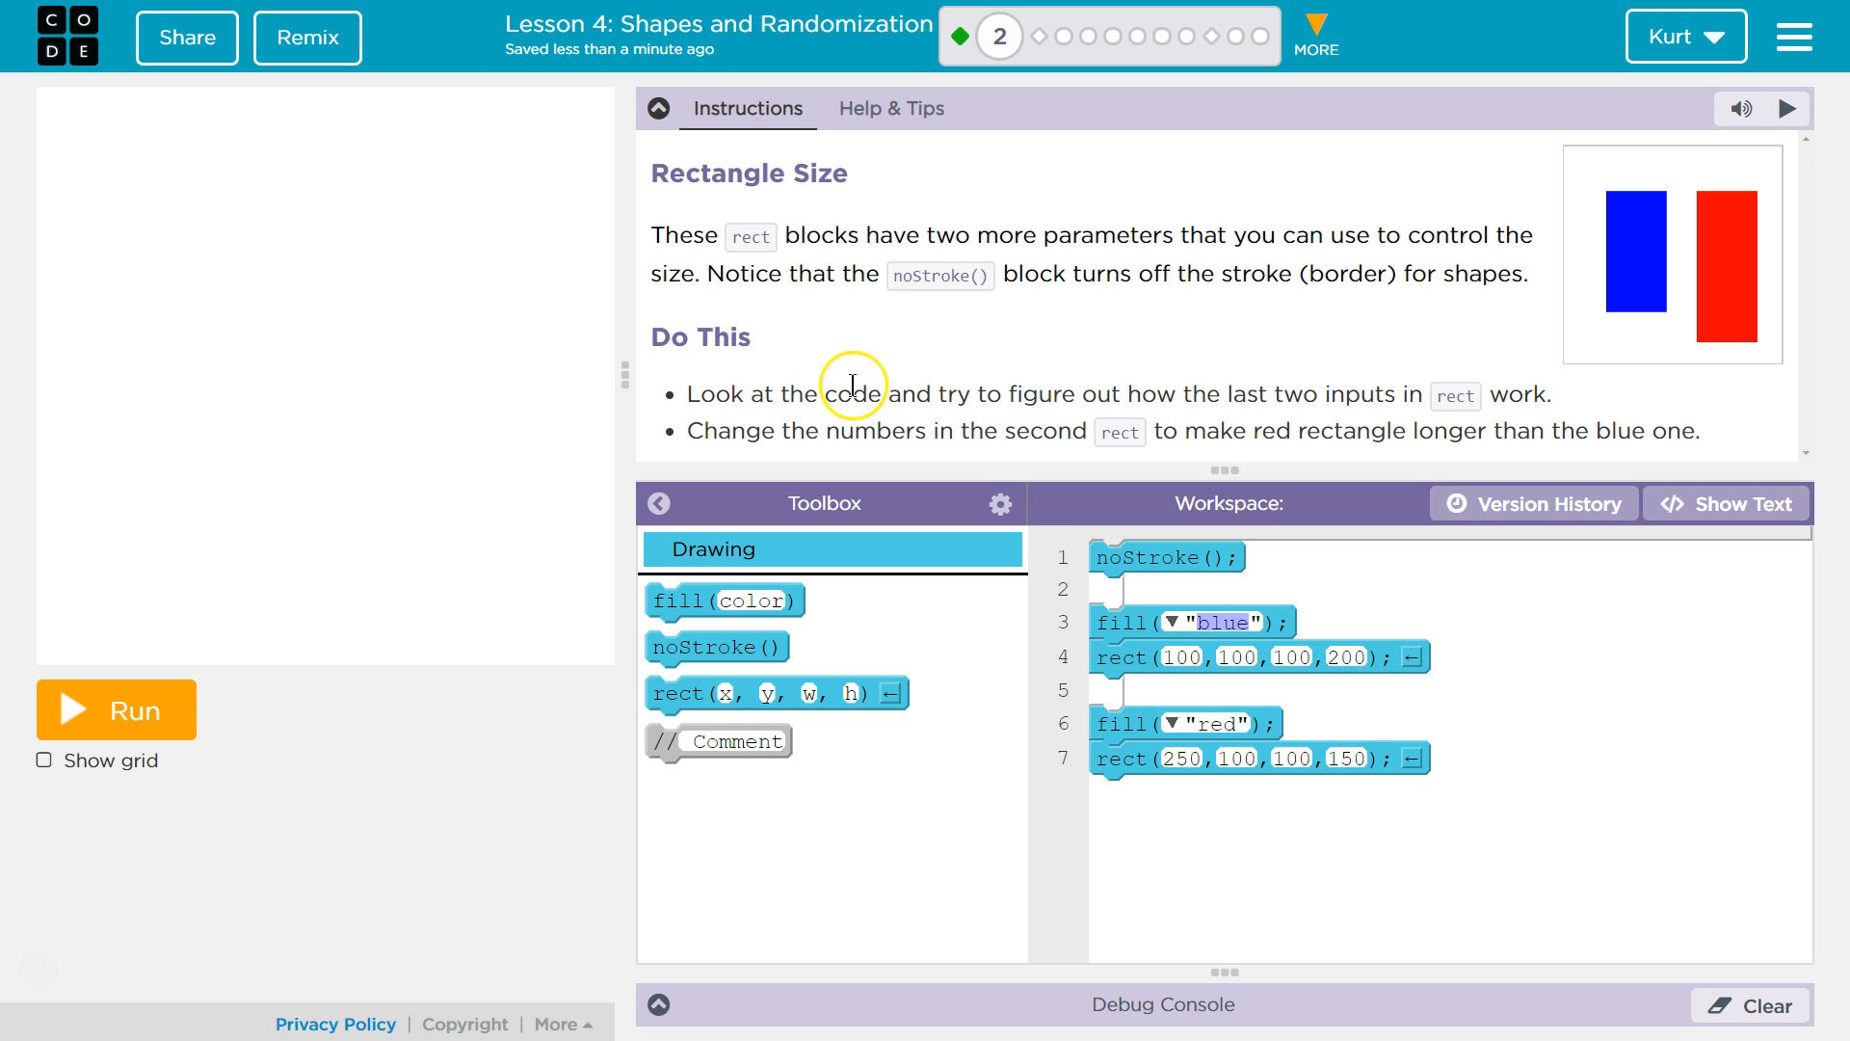
pyautogui.moveTo(1490, 393)
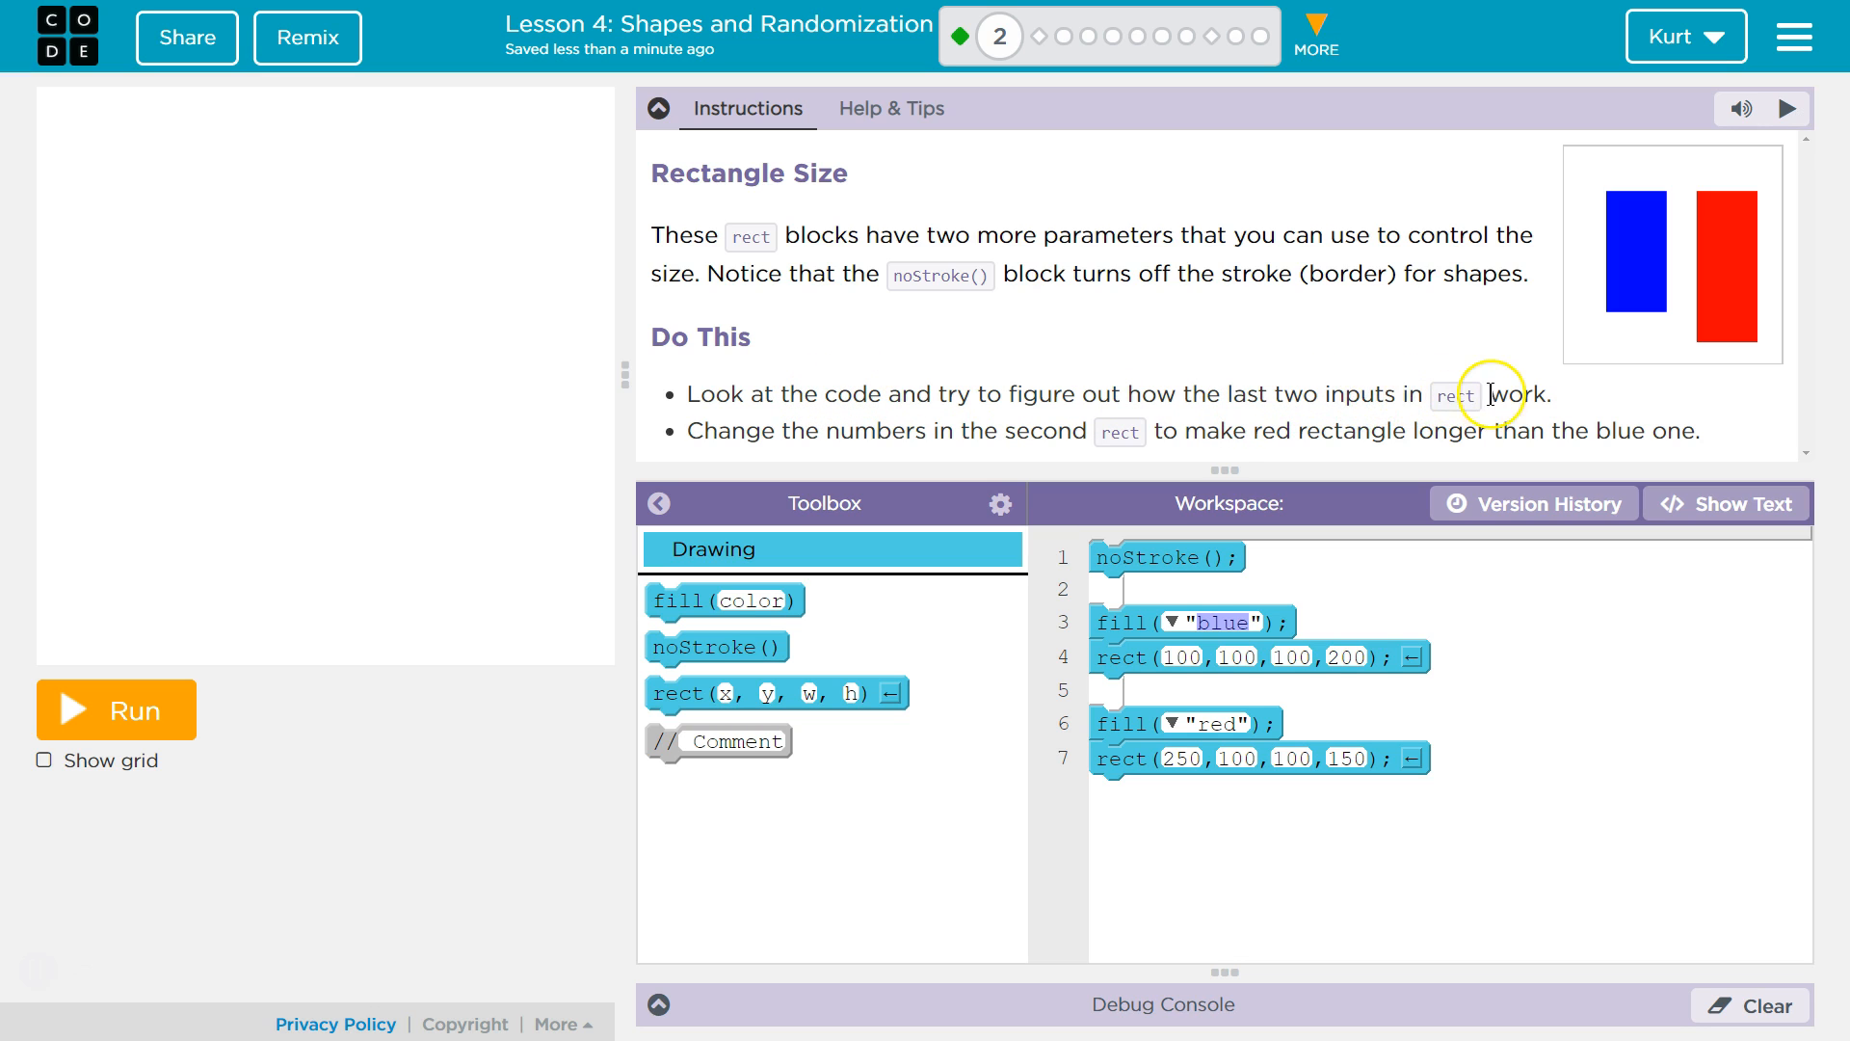
pyautogui.moveTo(1401, 420)
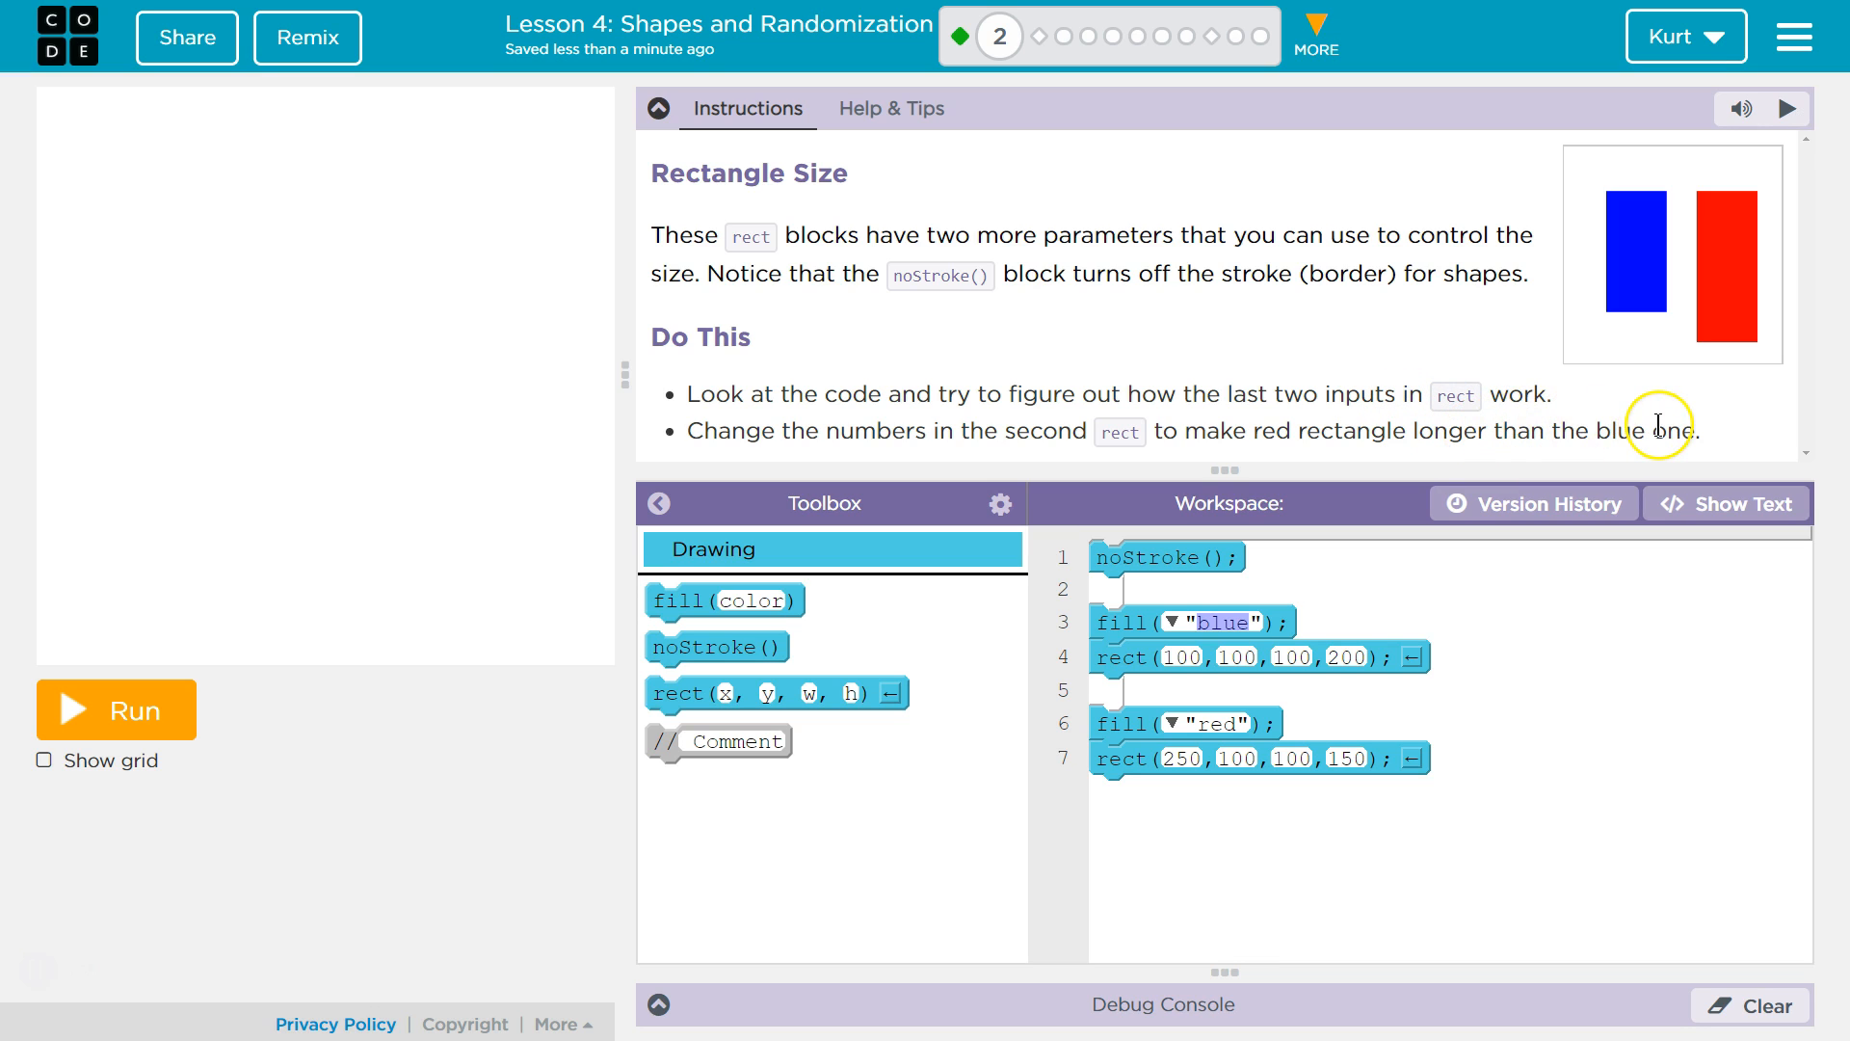
pyautogui.moveTo(235, 771)
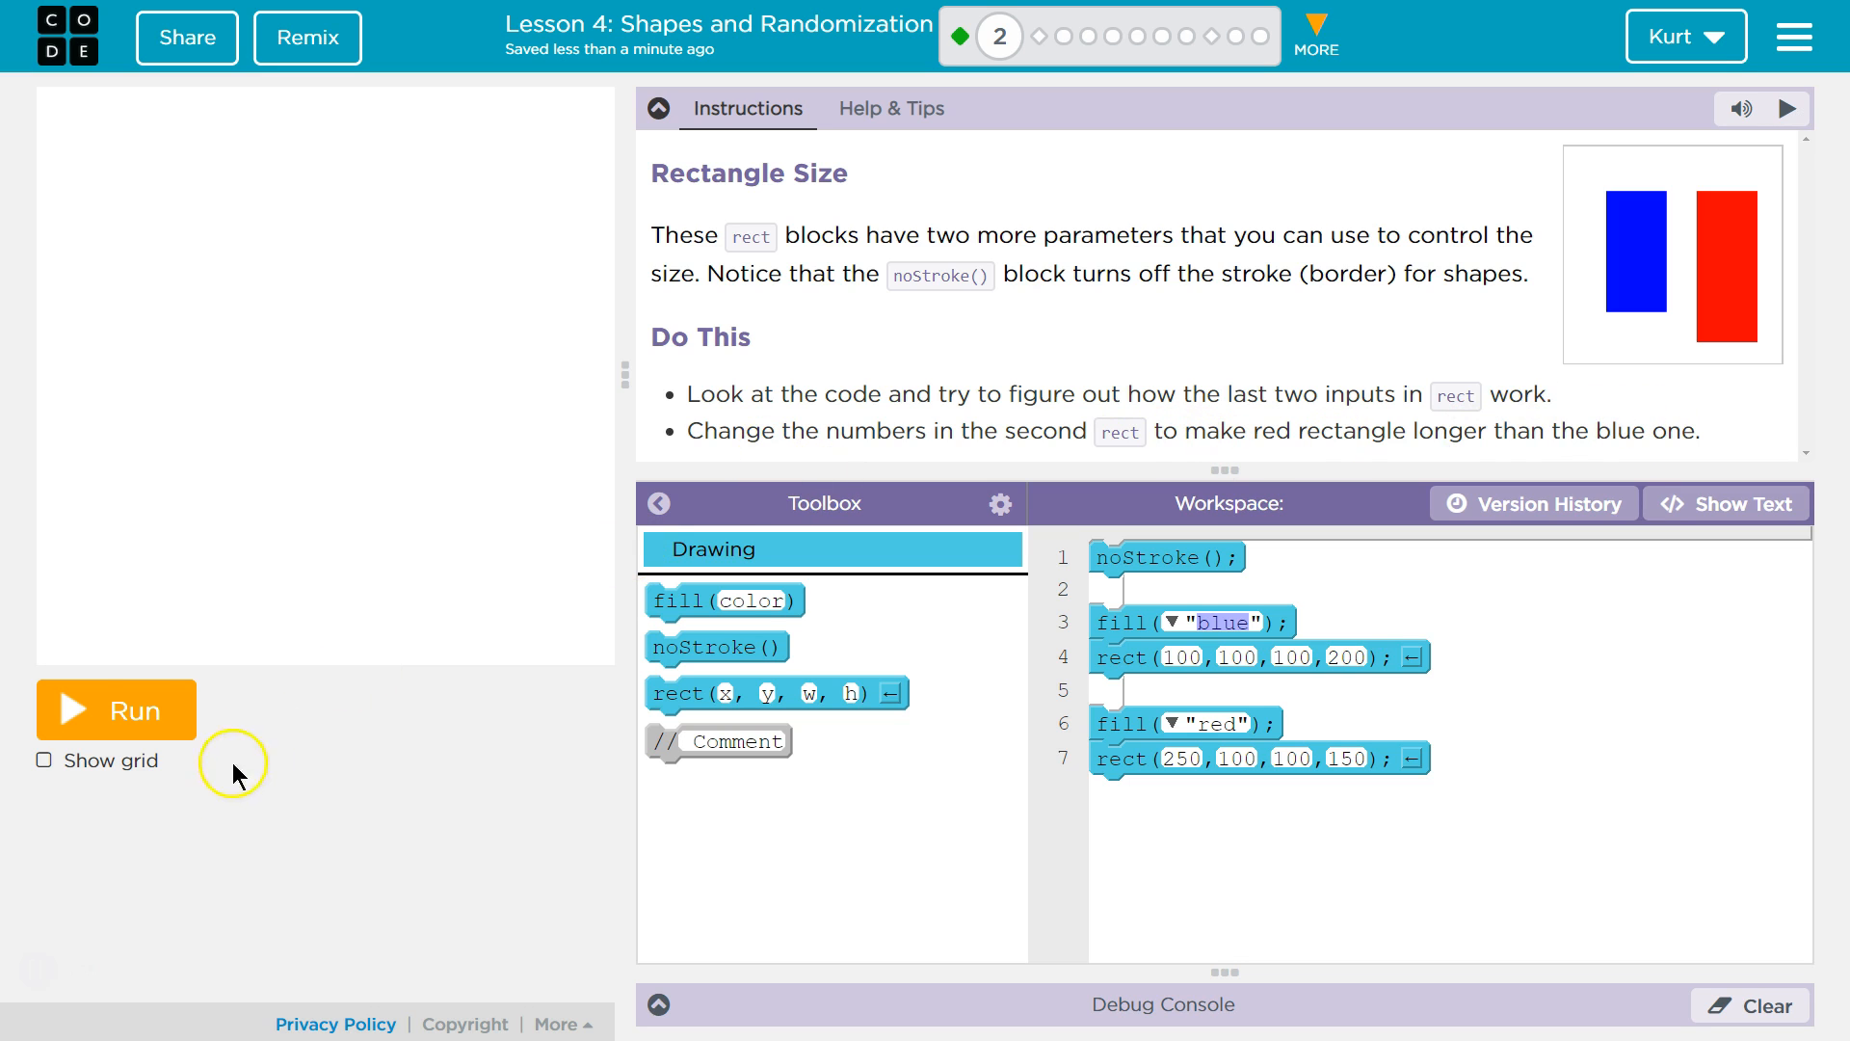
pyautogui.moveTo(139, 713)
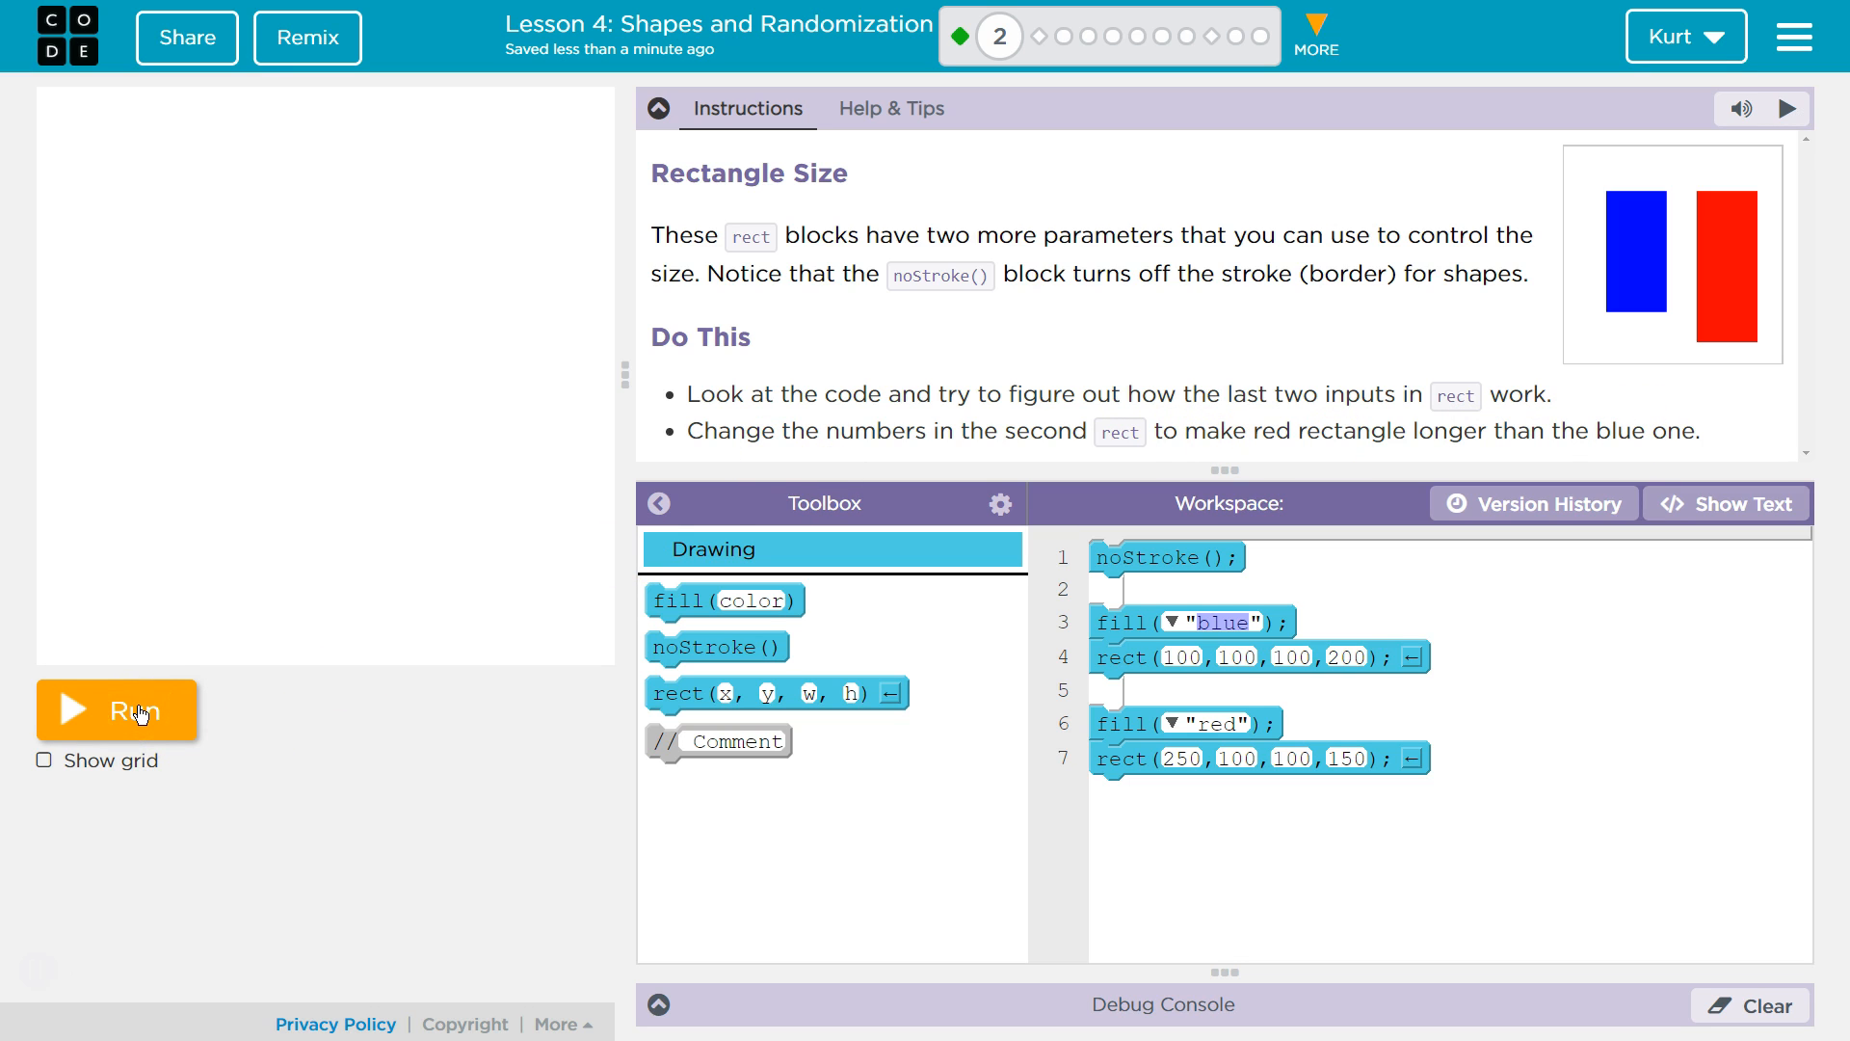
# Run the starter program, view its code as text, then return to blocks
pyautogui.click(115, 710)
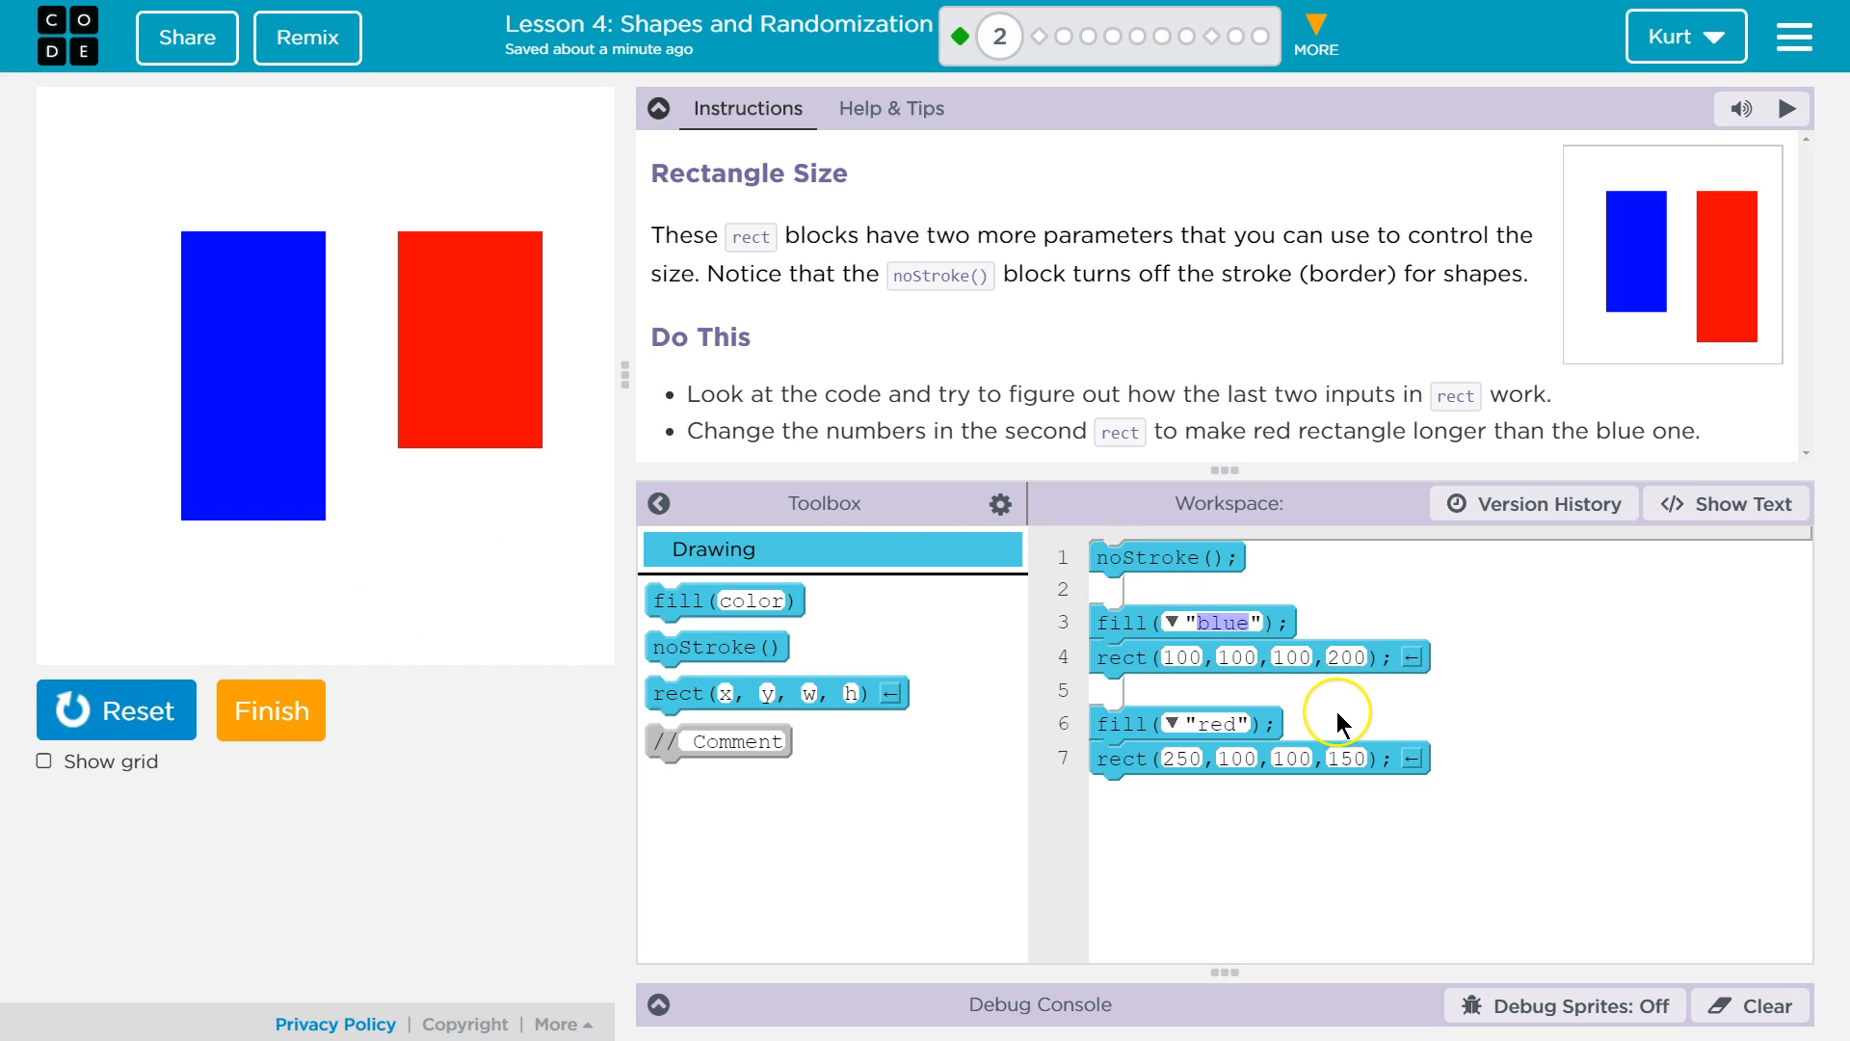
pyautogui.moveTo(1764, 501)
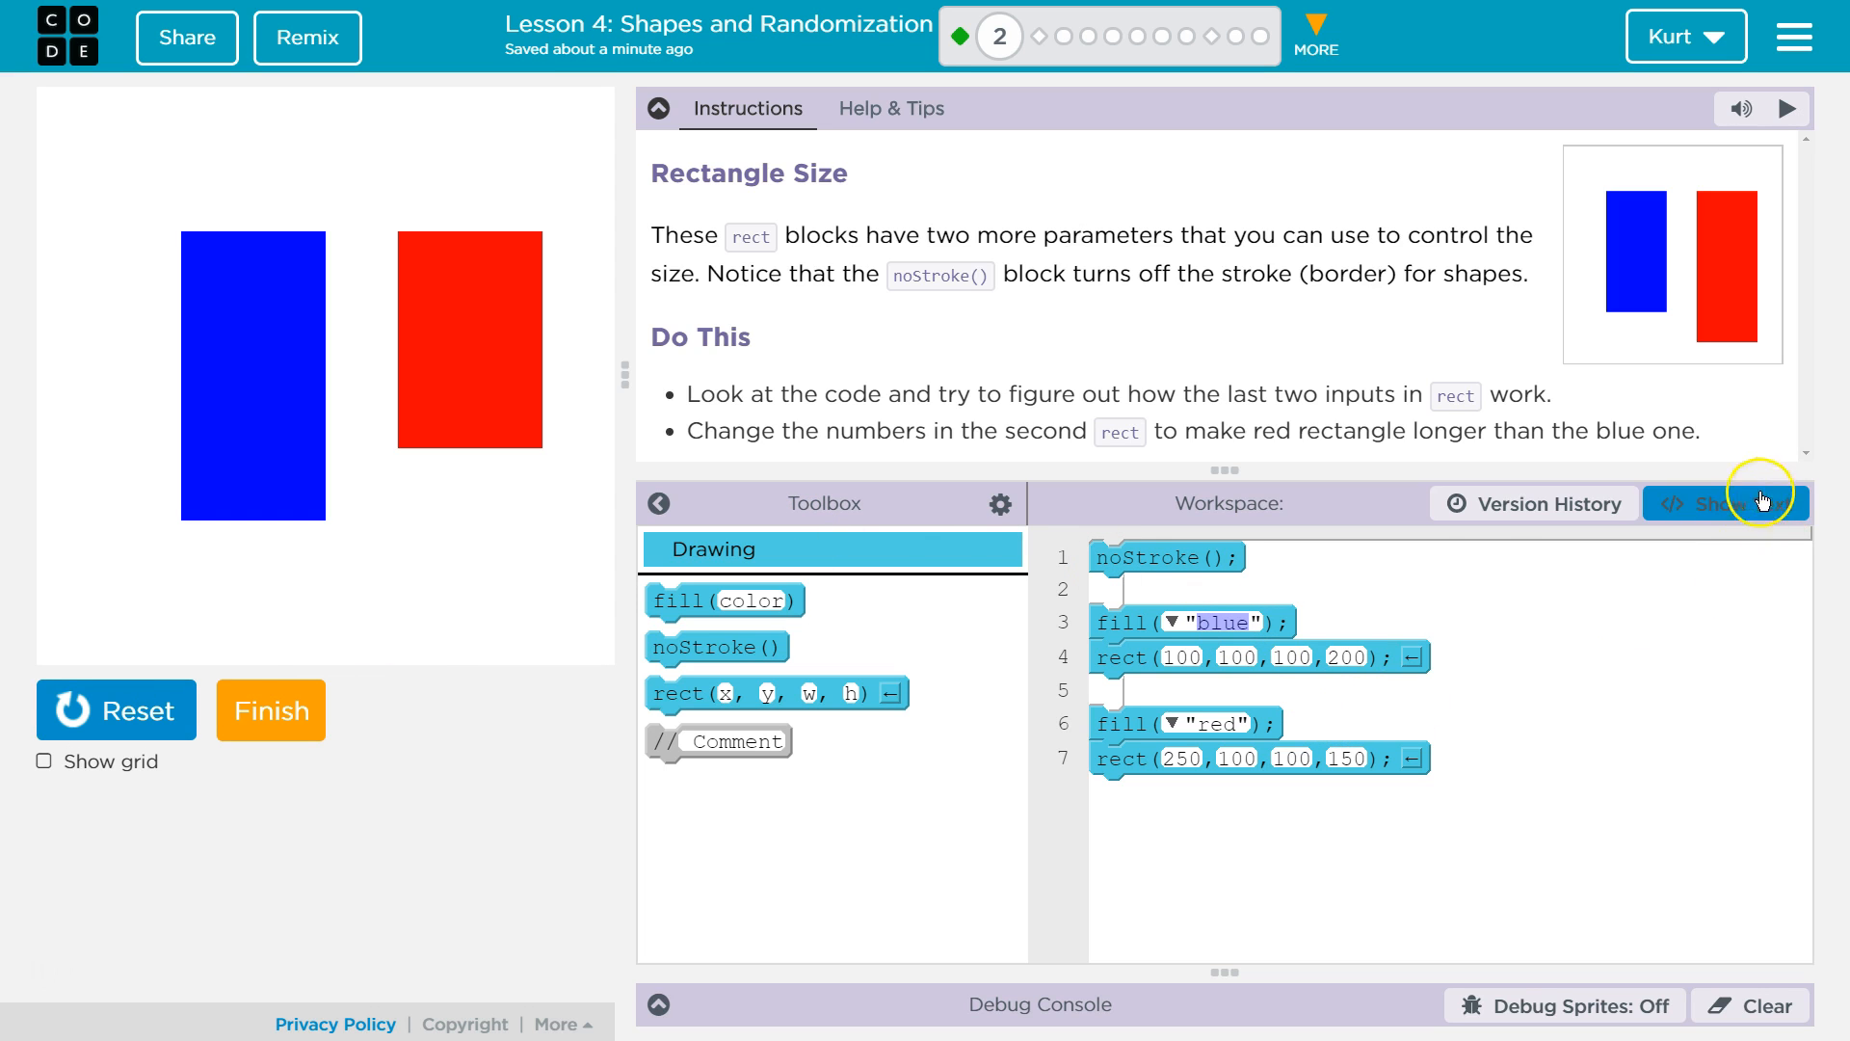
pyautogui.click(1723, 503)
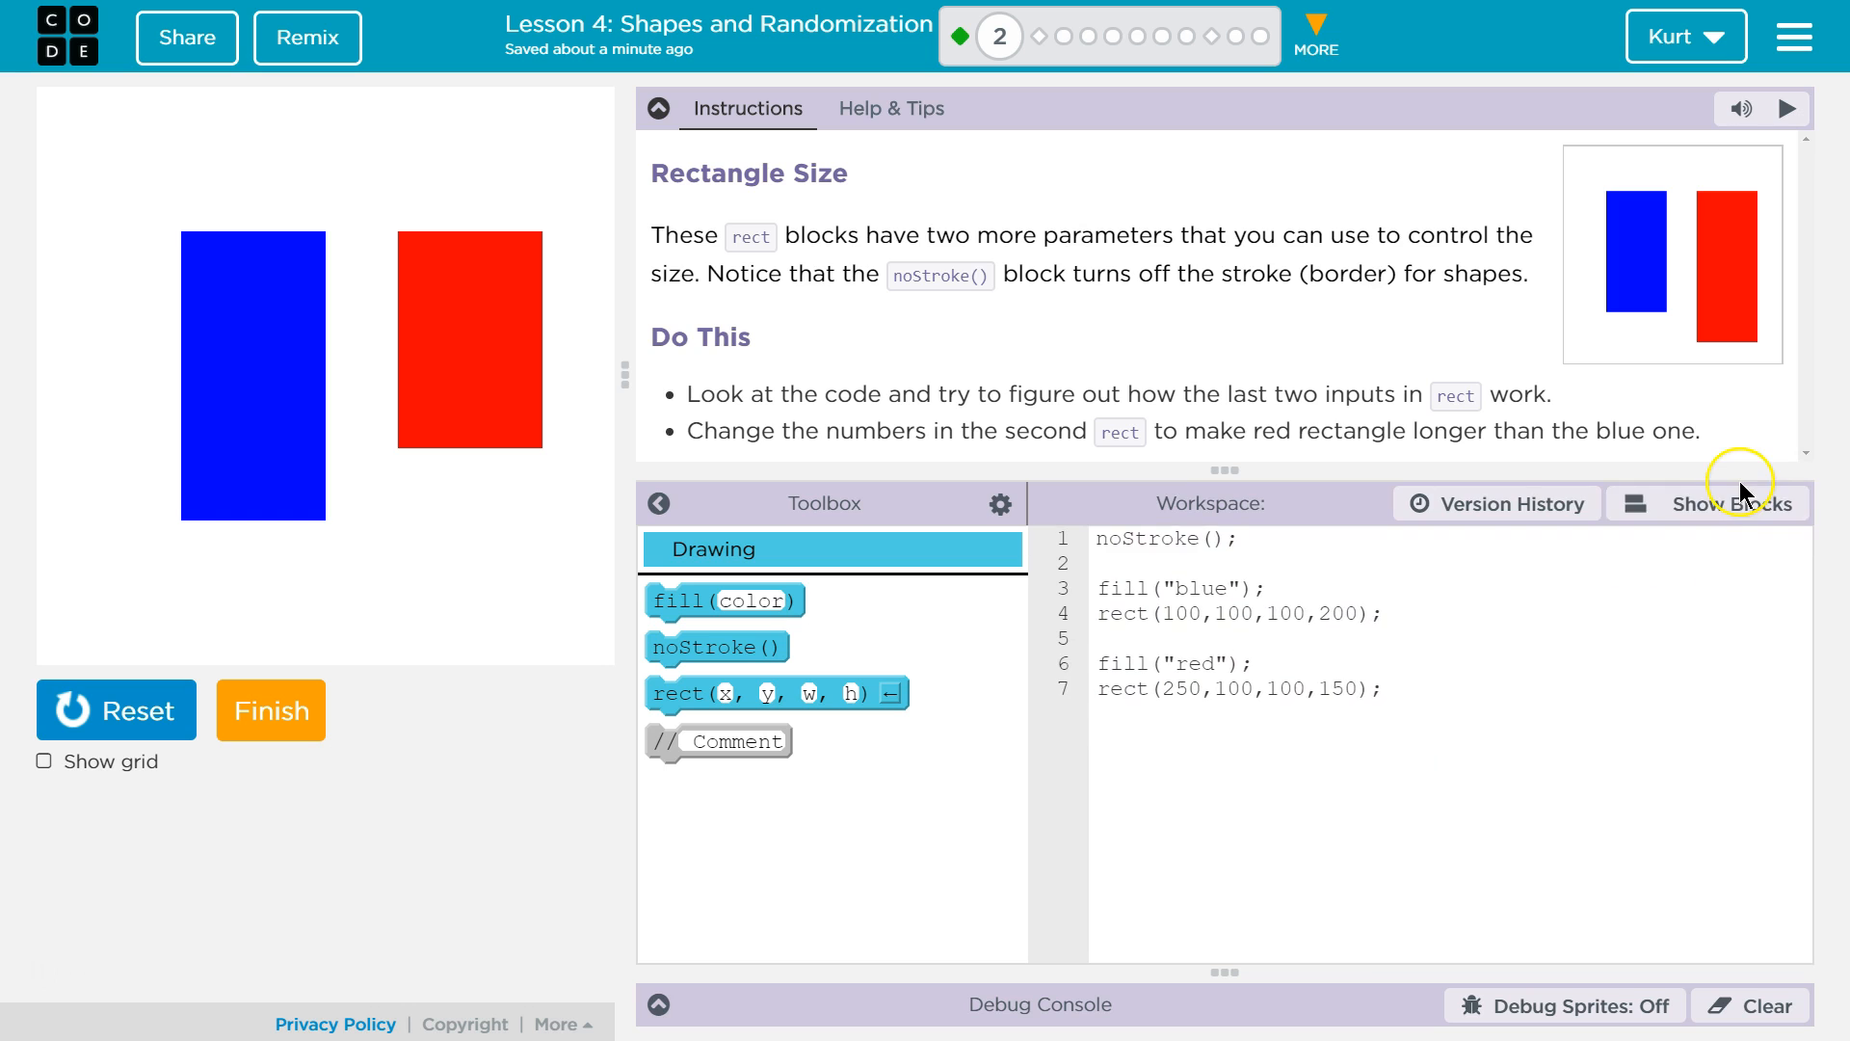
pyautogui.click(1710, 503)
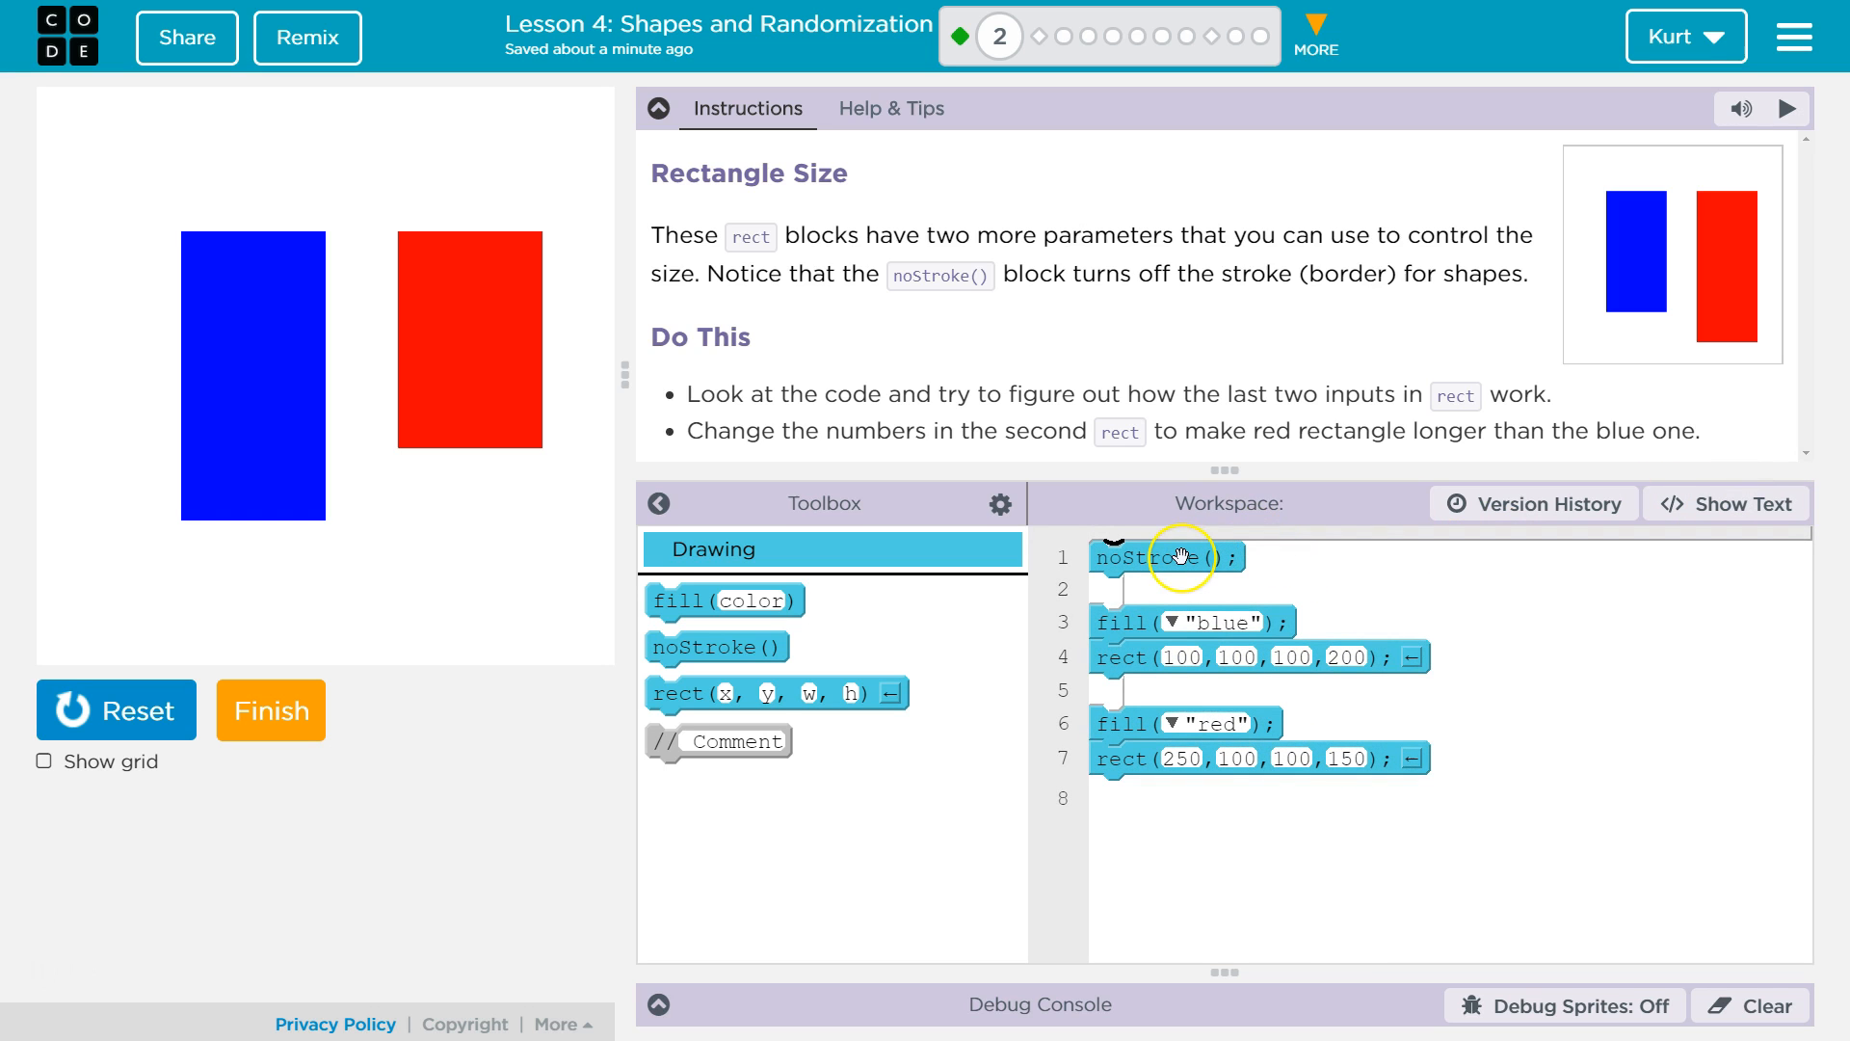
pyautogui.moveTo(1180, 690)
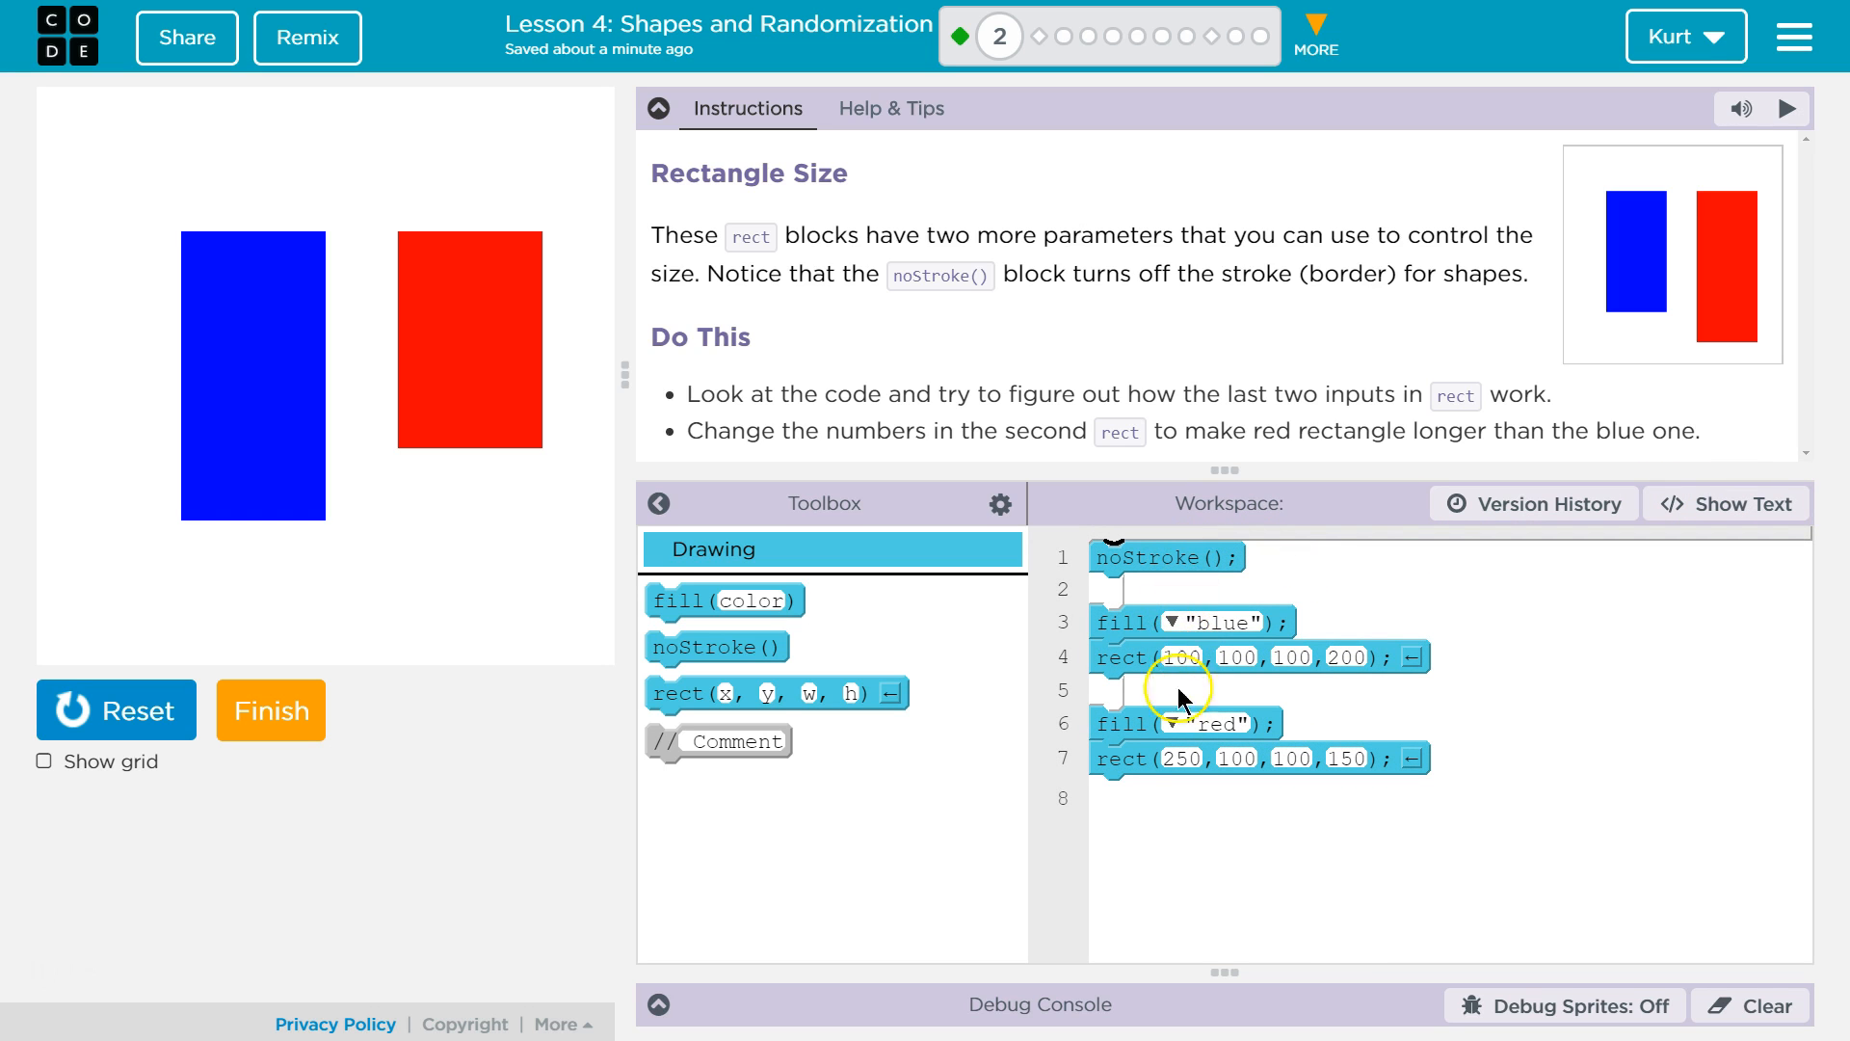
# Edit the second rect block so the red rectangle's width is 200 and height 250
pyautogui.click(1346, 757)
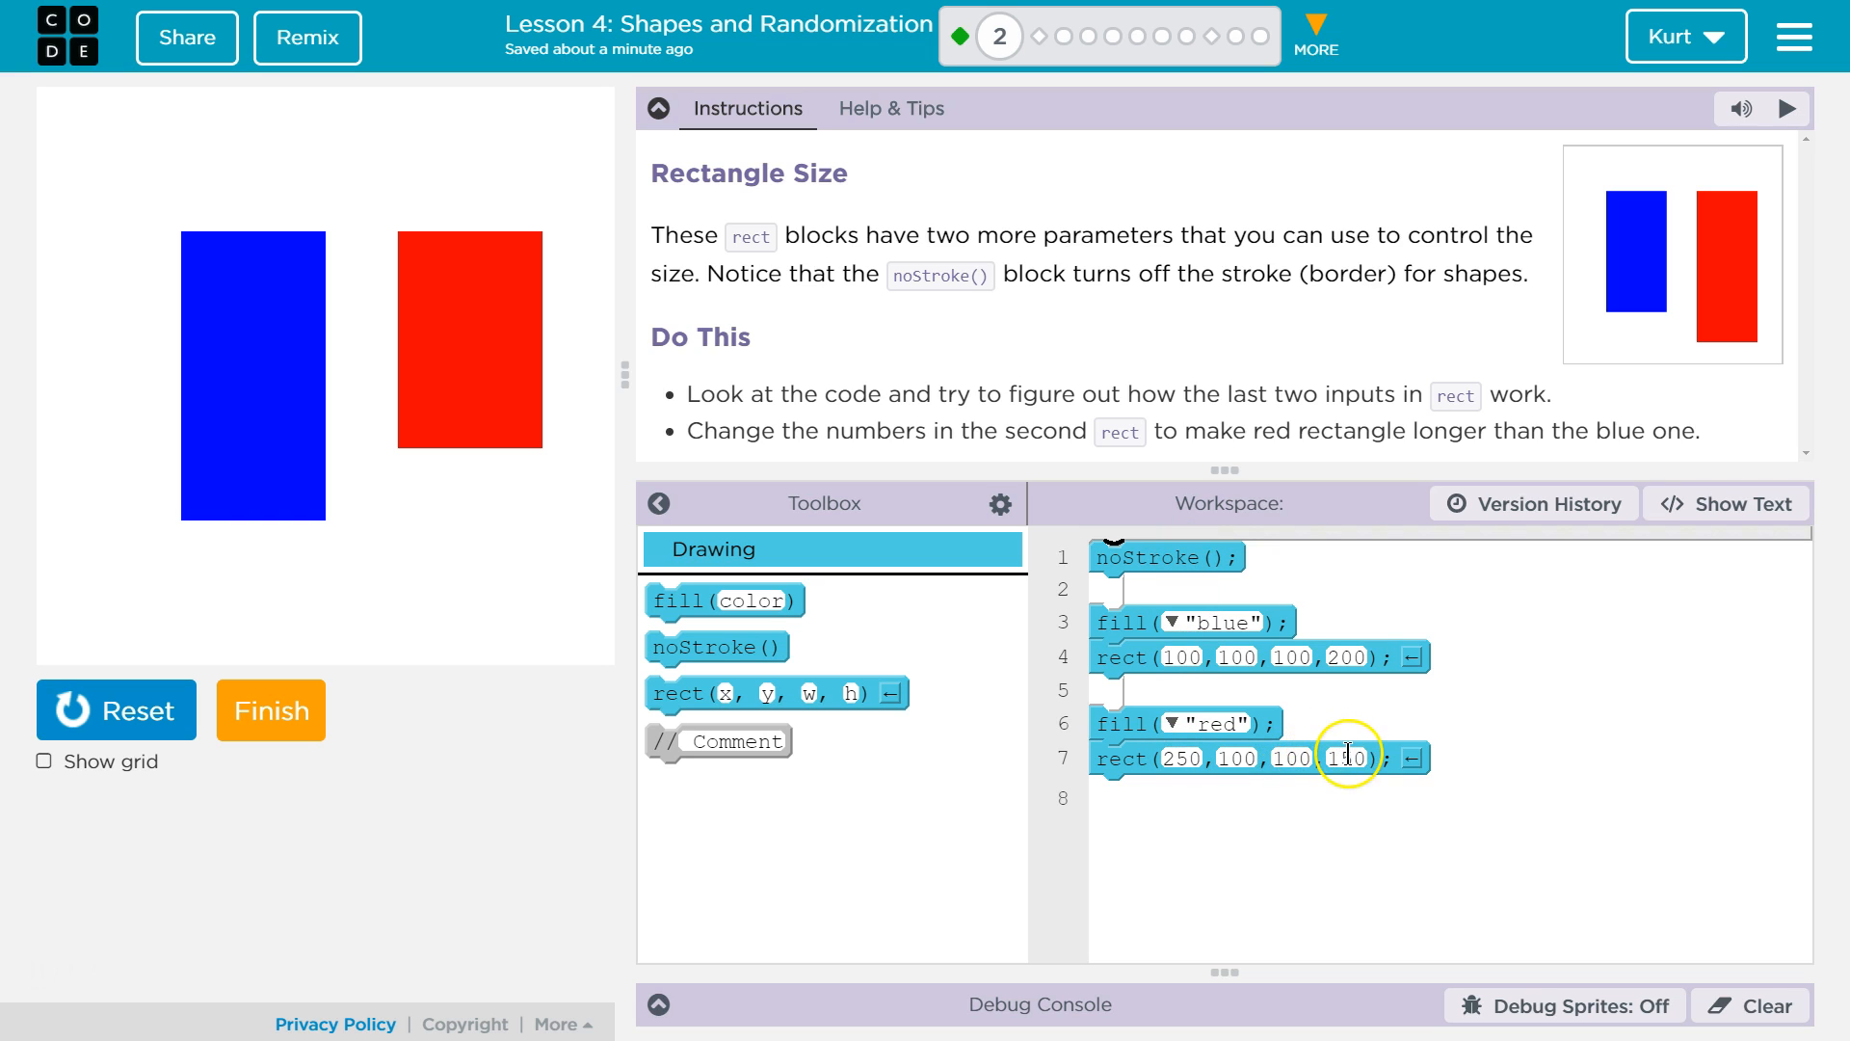
pyautogui.write('150')
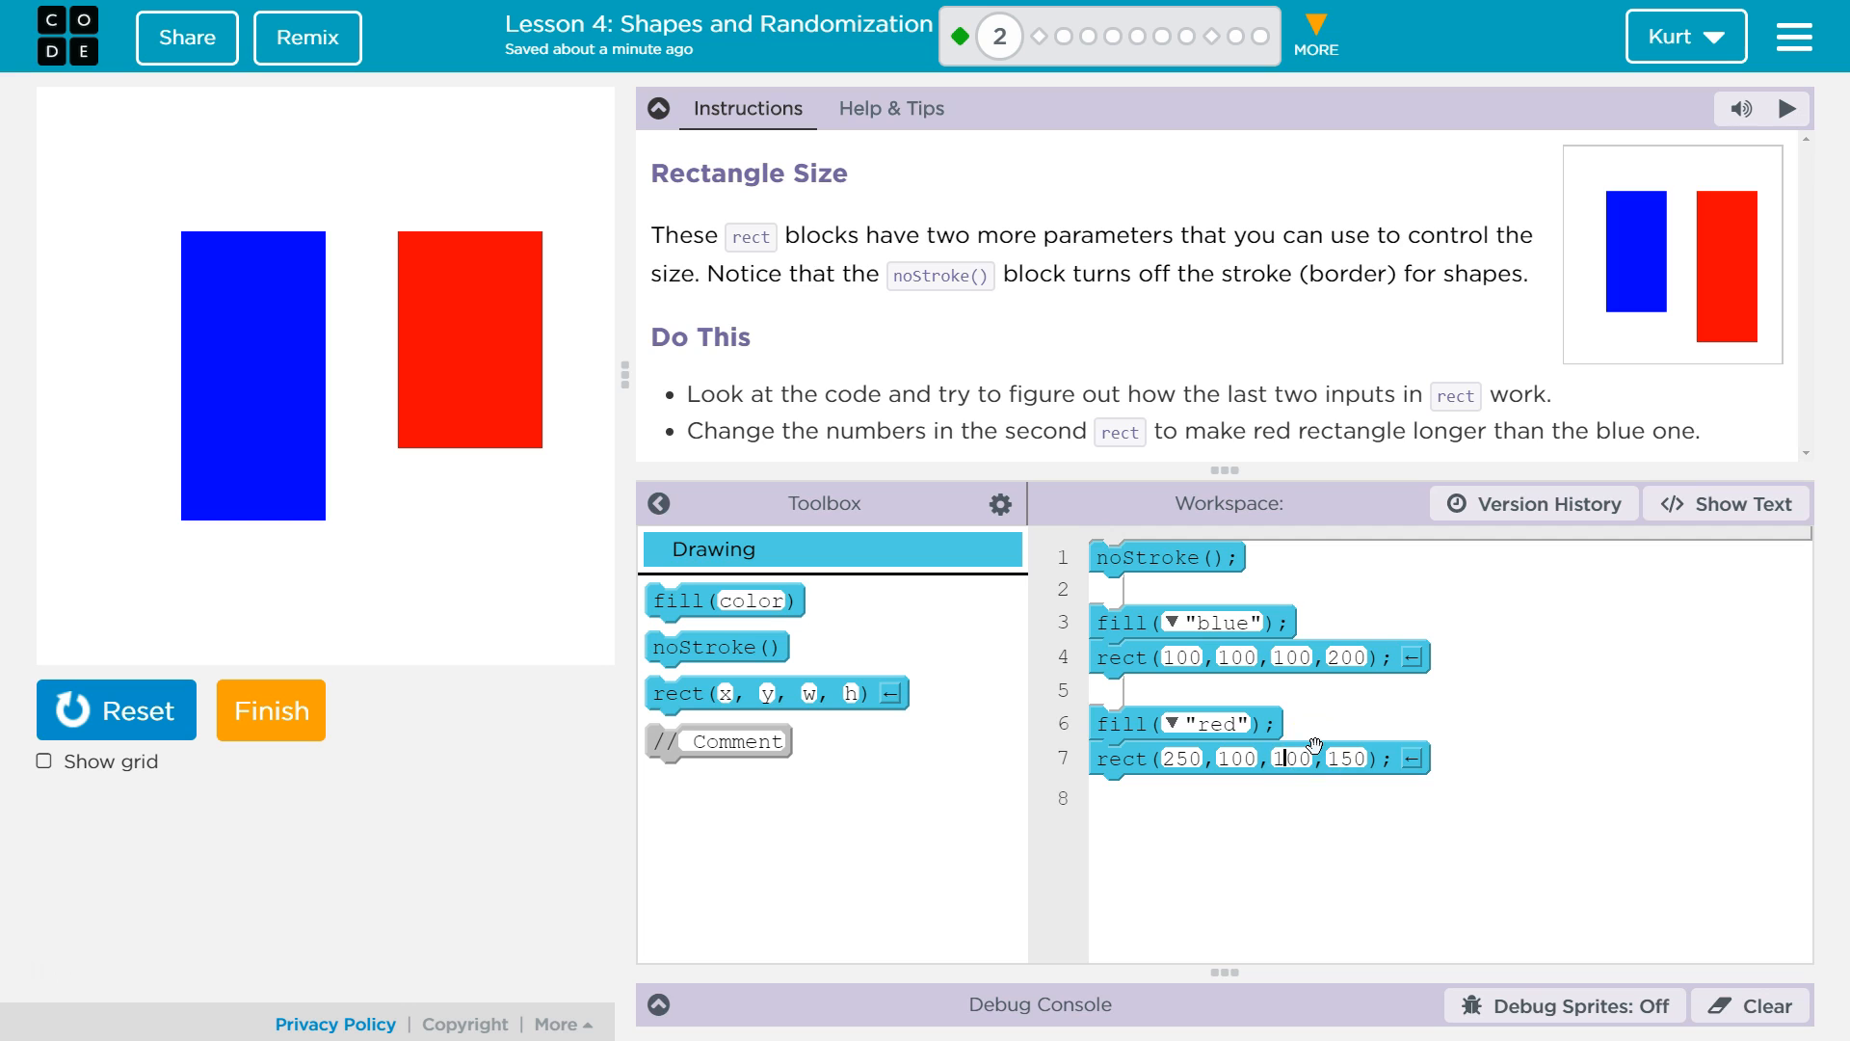
pyautogui.write('200')
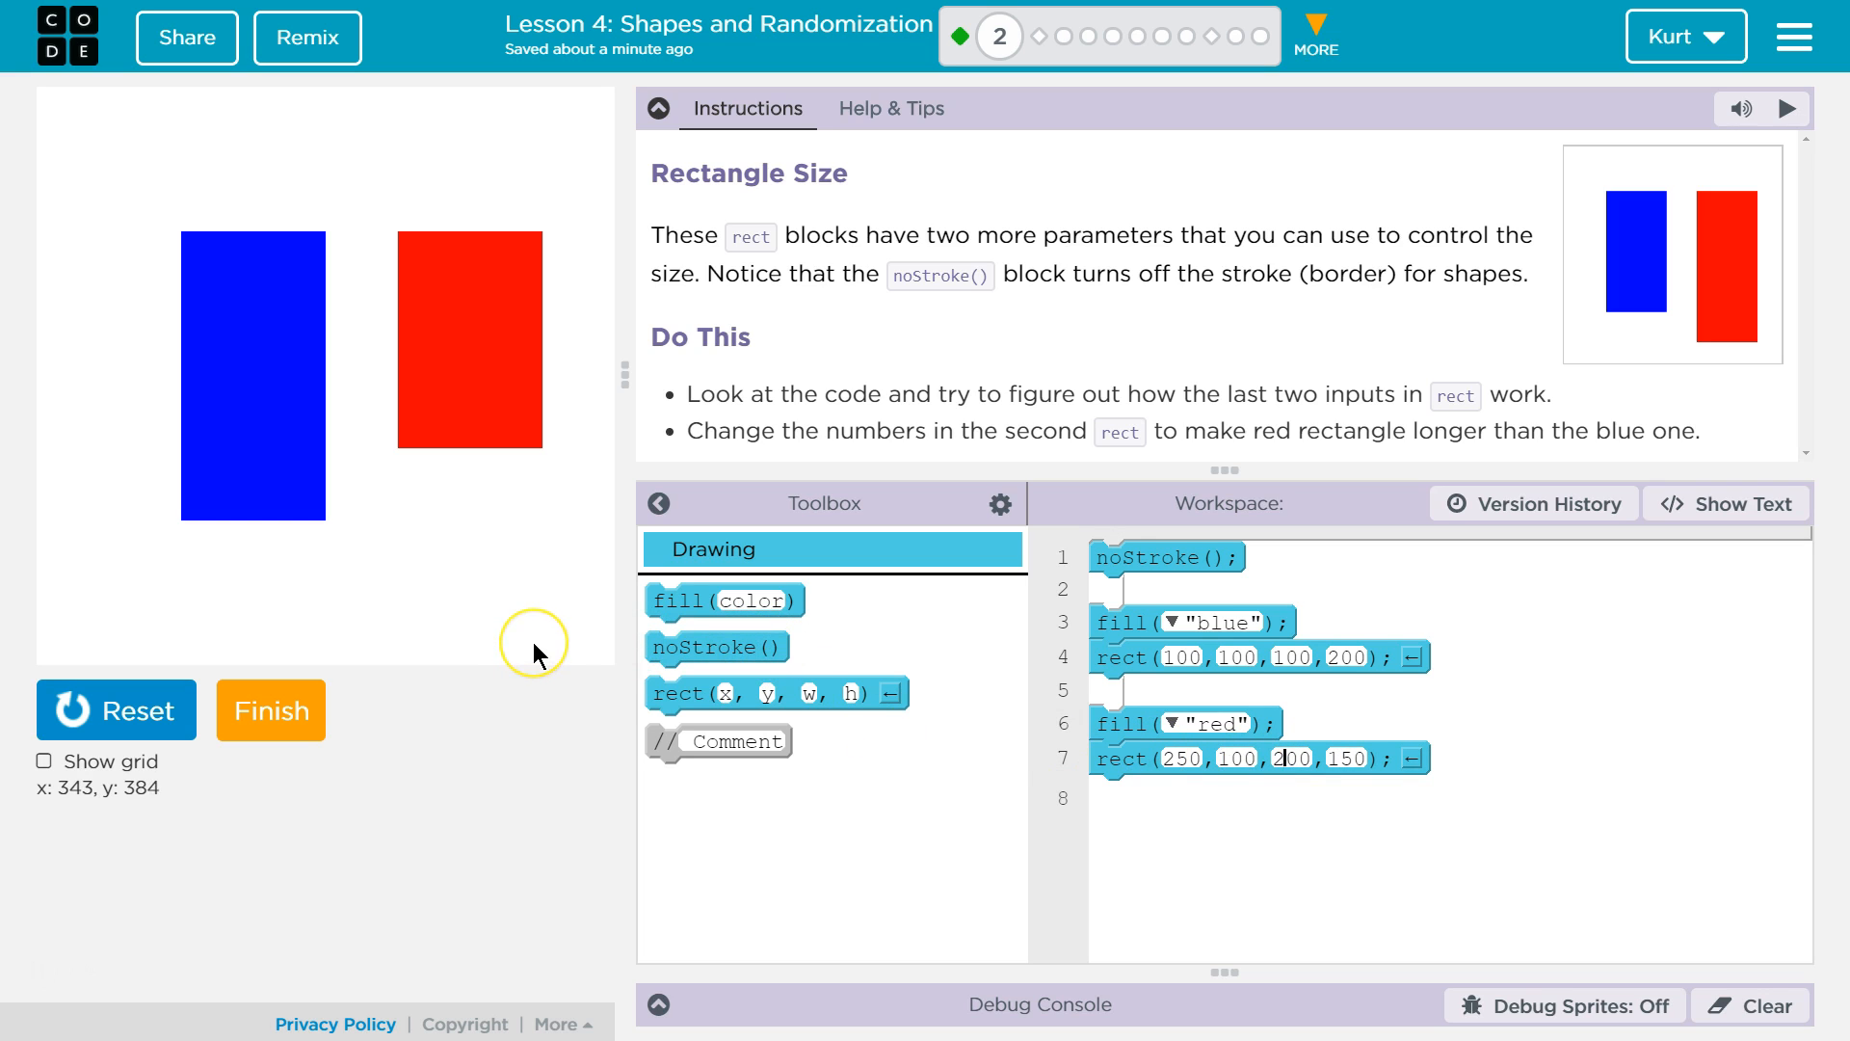
pyautogui.moveTo(171, 724)
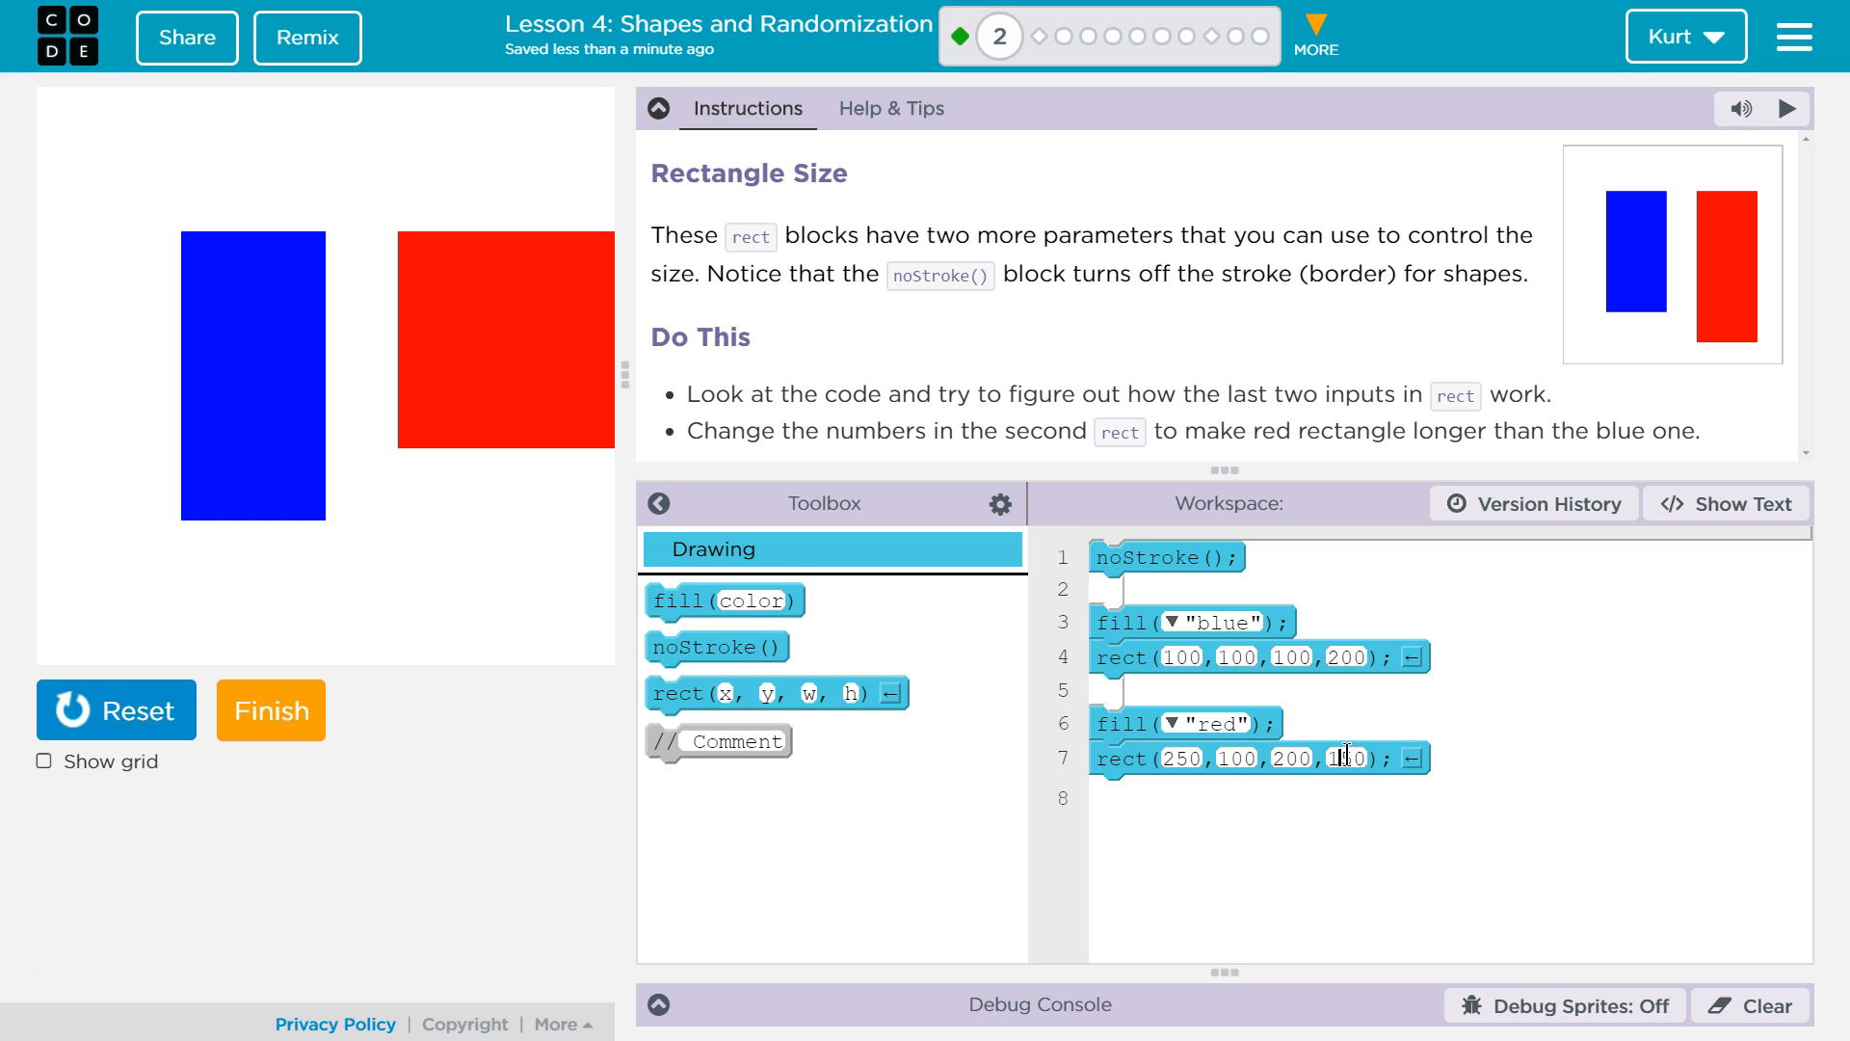
pyautogui.write('250')
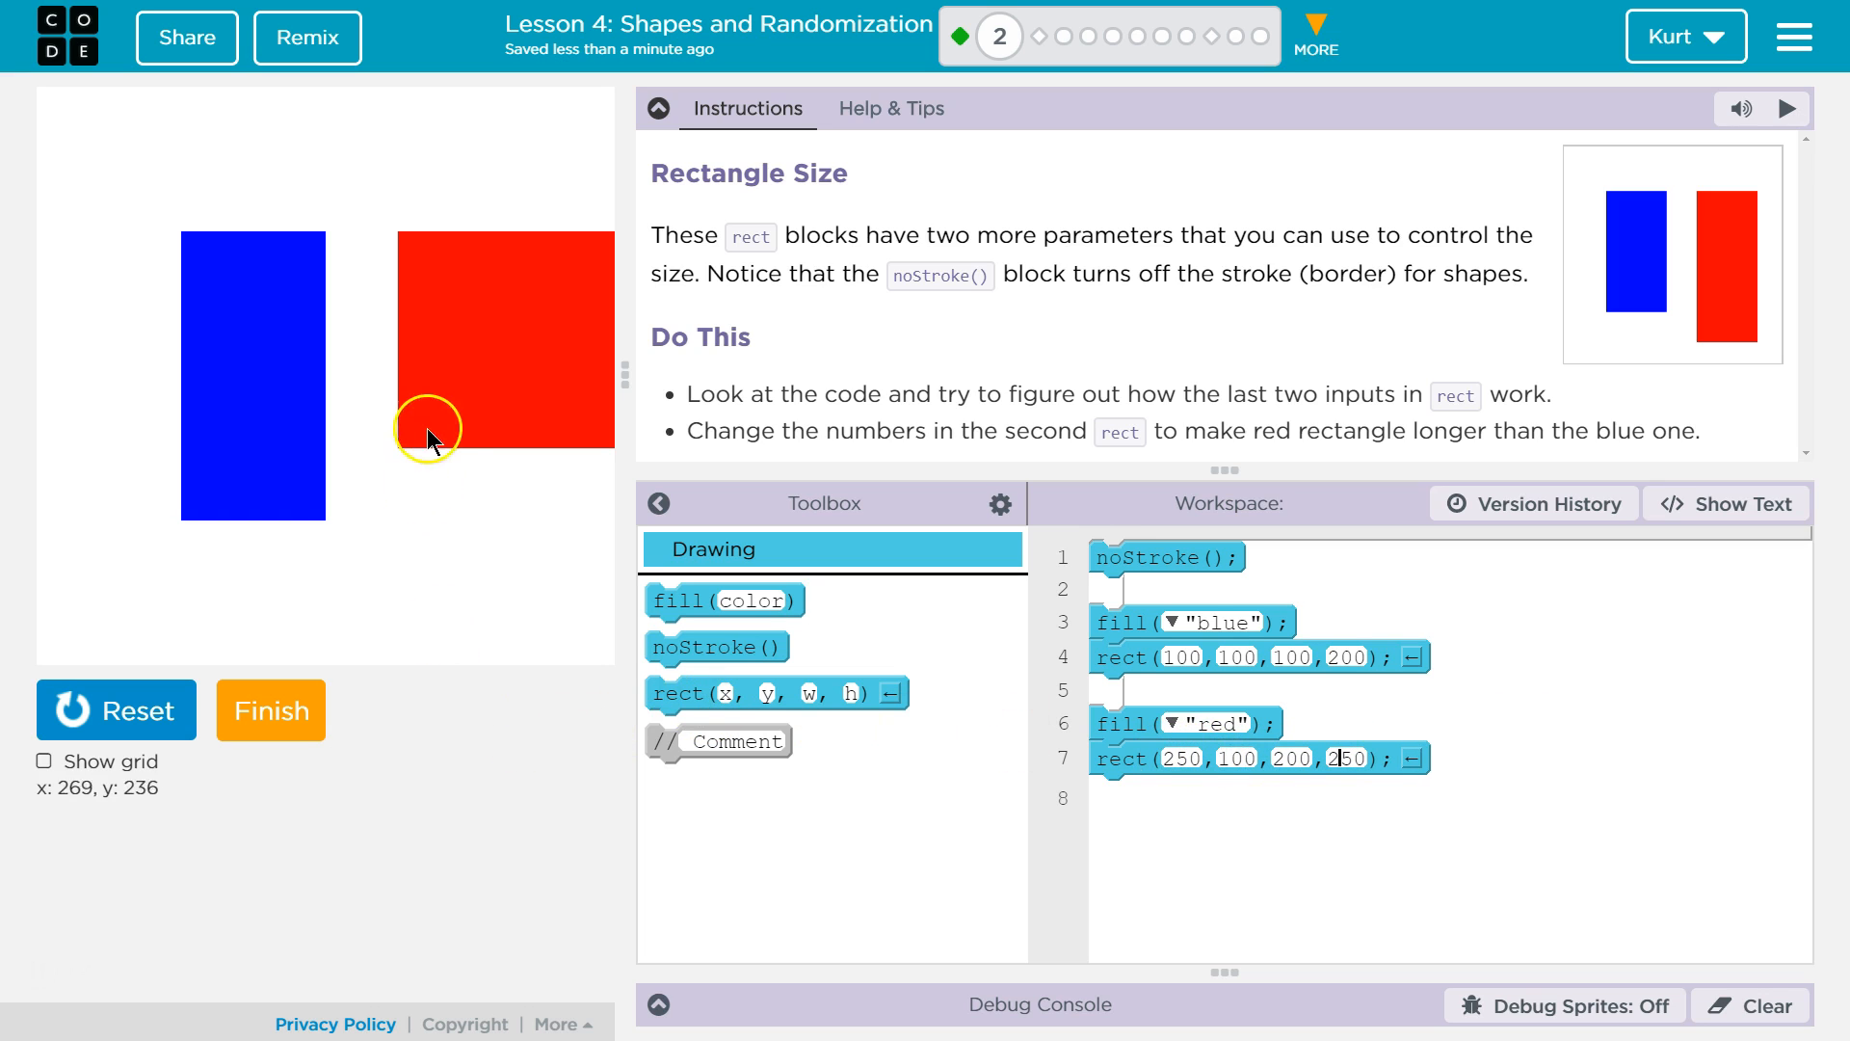
pyautogui.moveTo(268, 592)
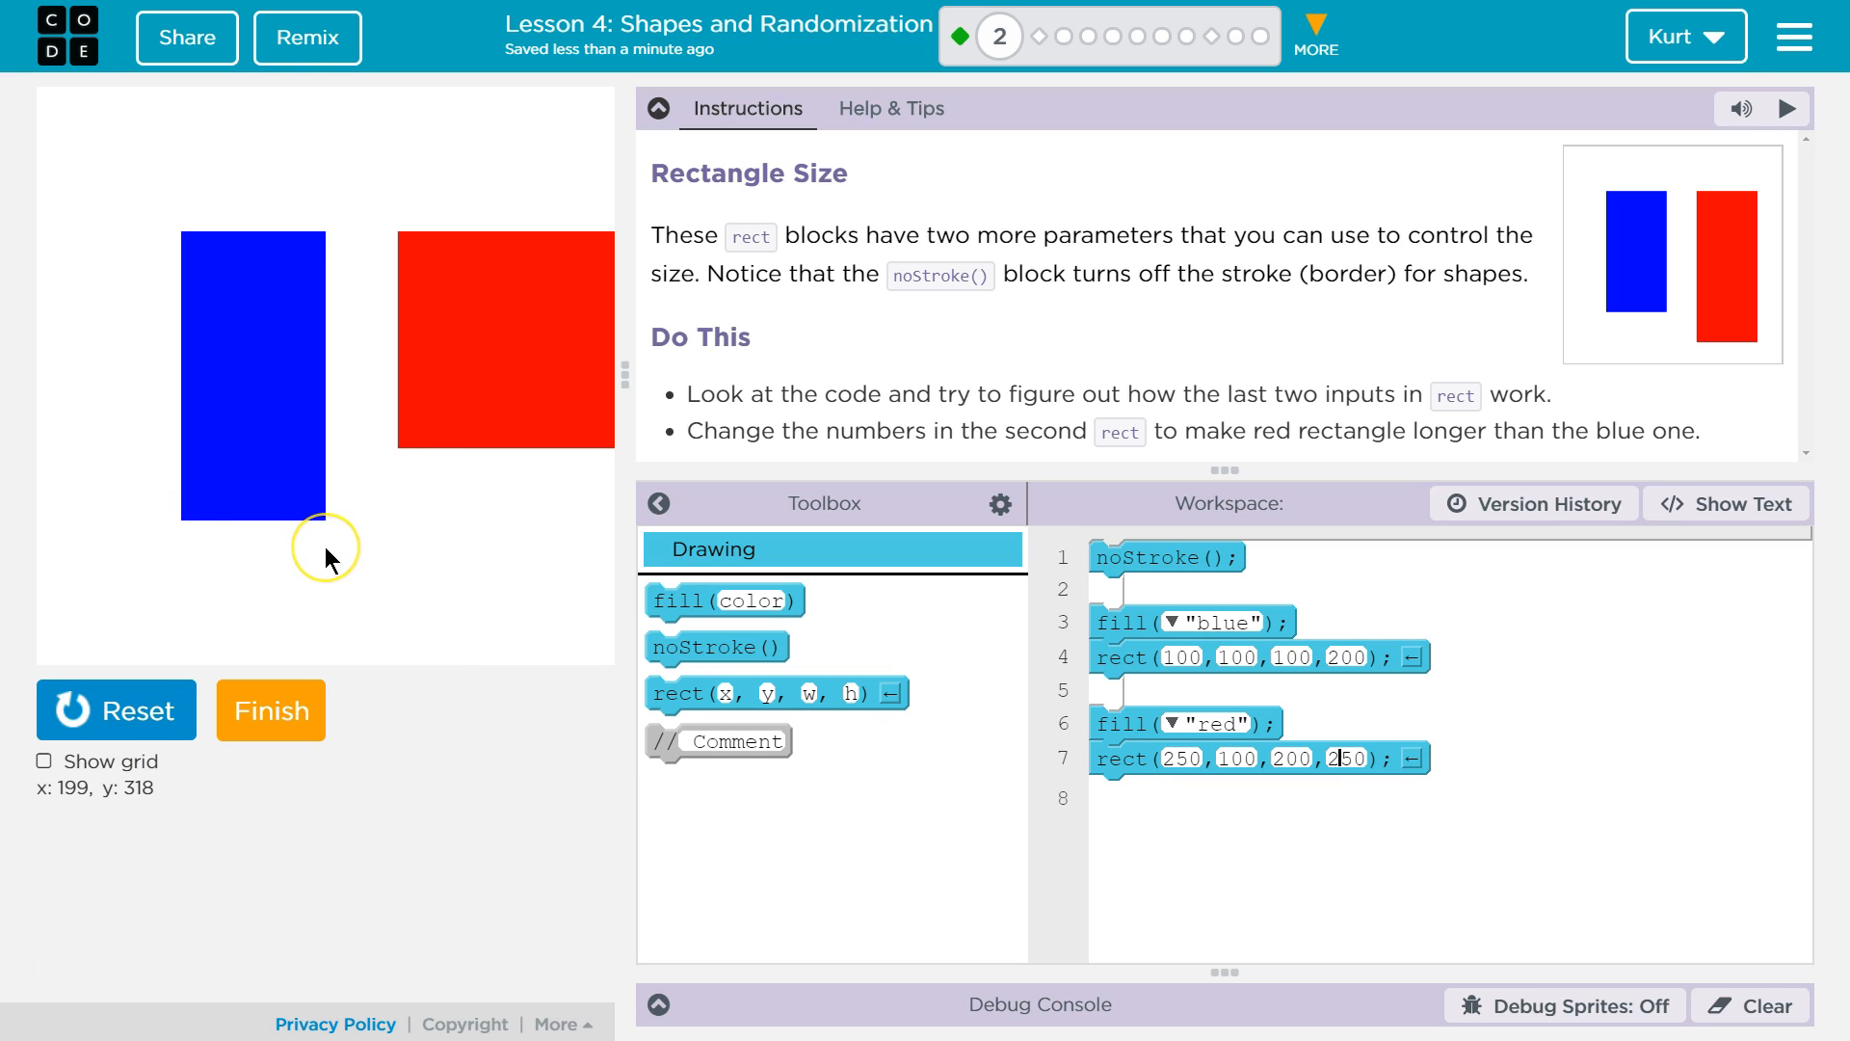
pyautogui.moveTo(386, 584)
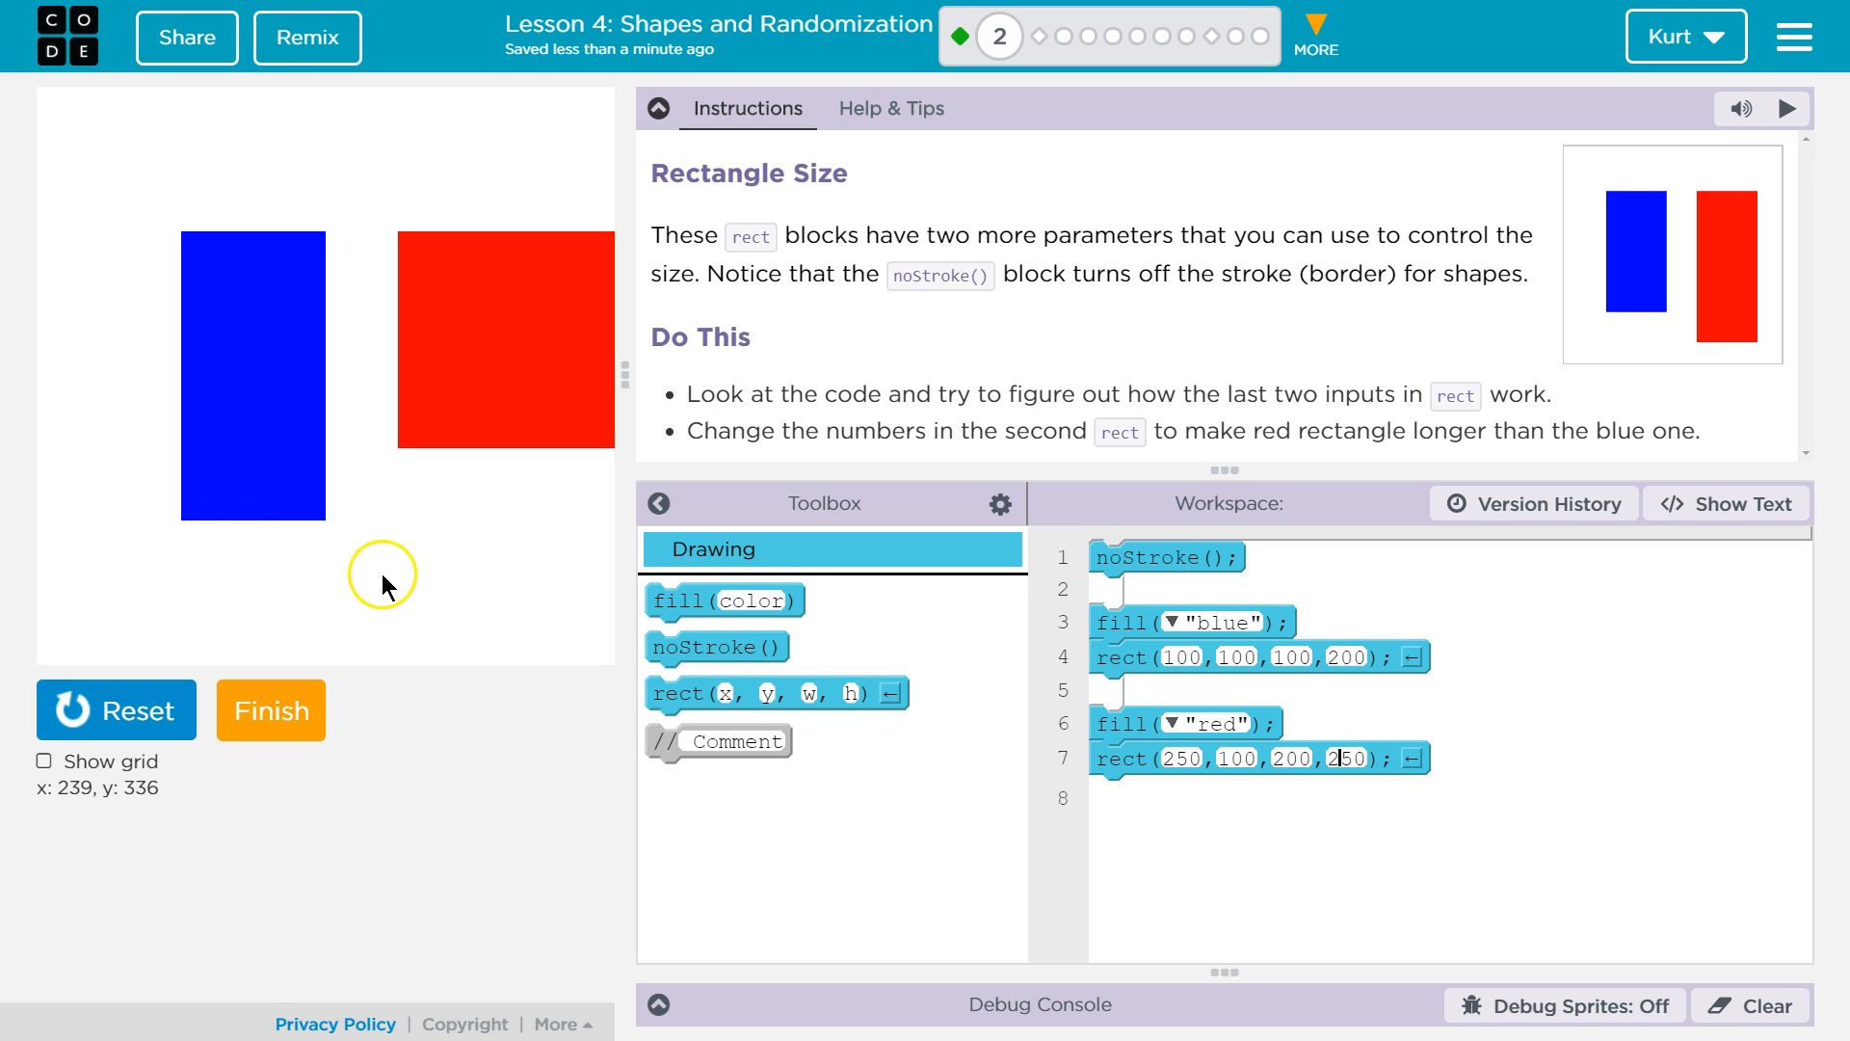
pyautogui.moveTo(526, 521)
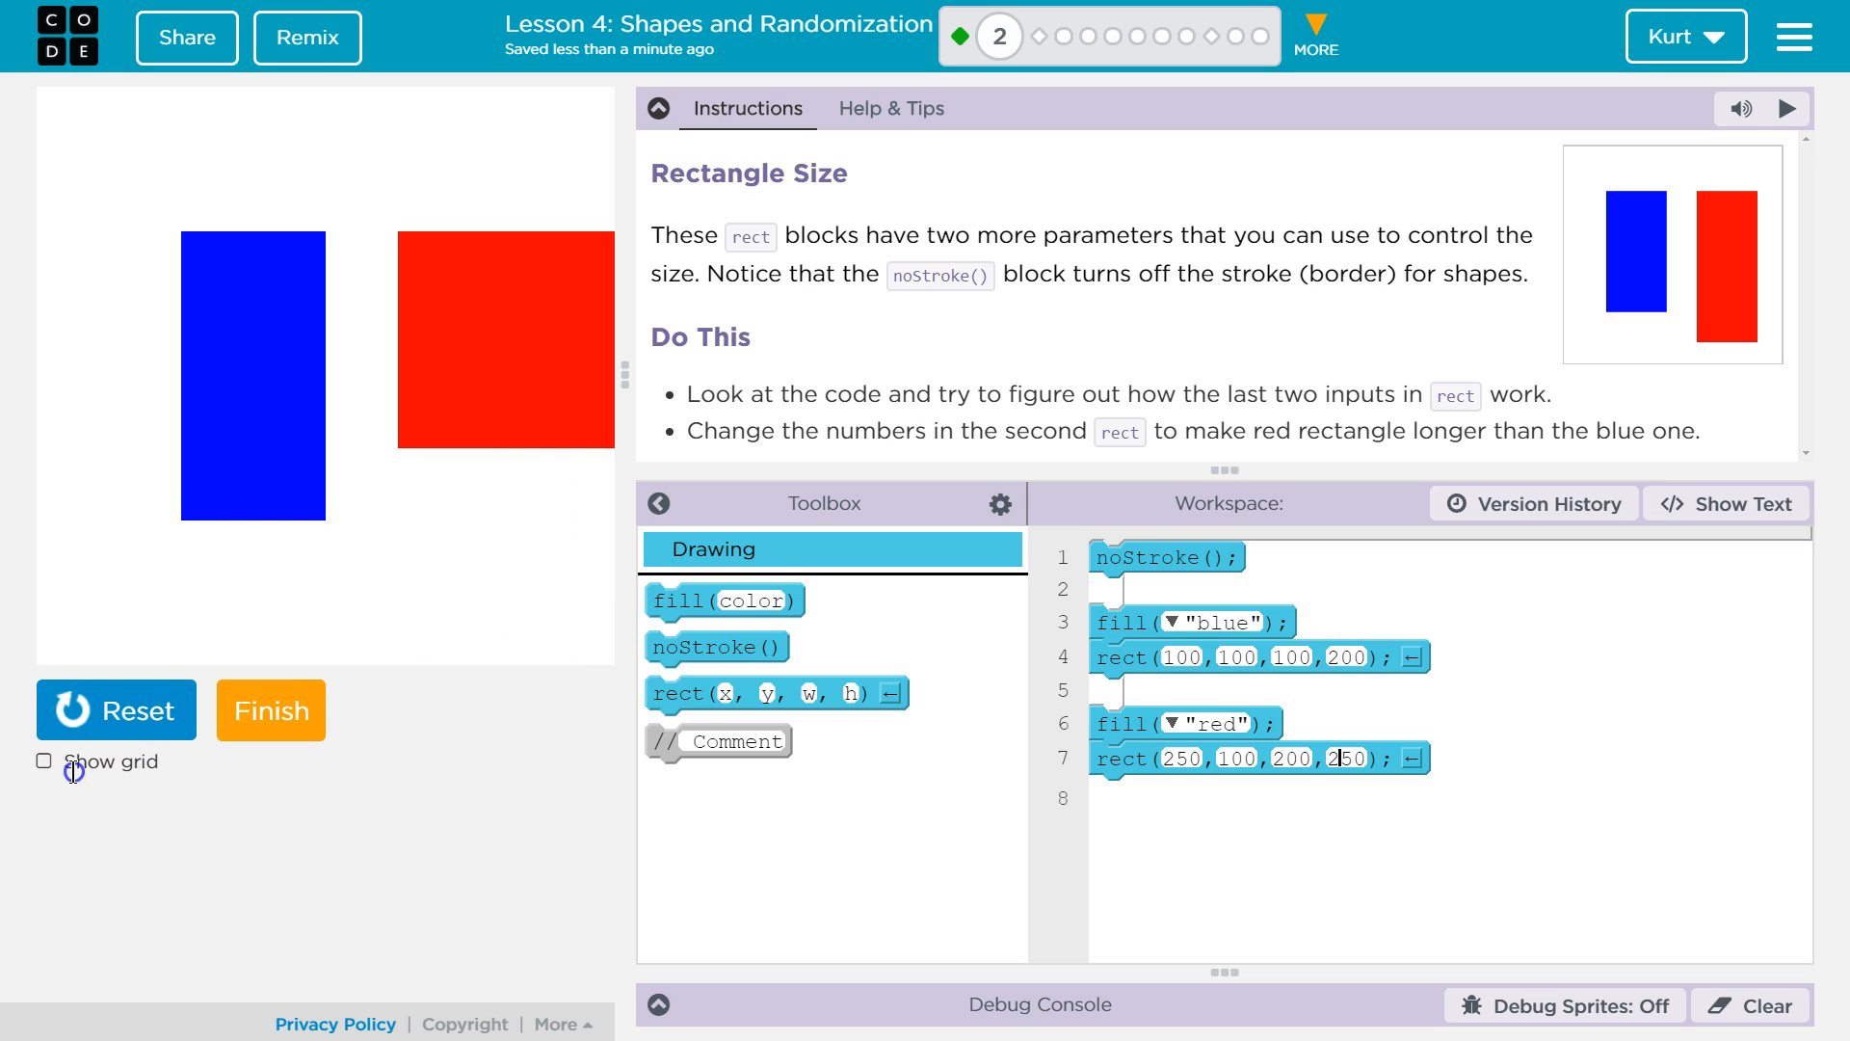
# Toggle the coordinate grid on and off, then begin editing the red rectangle's height
pyautogui.click(44, 761)
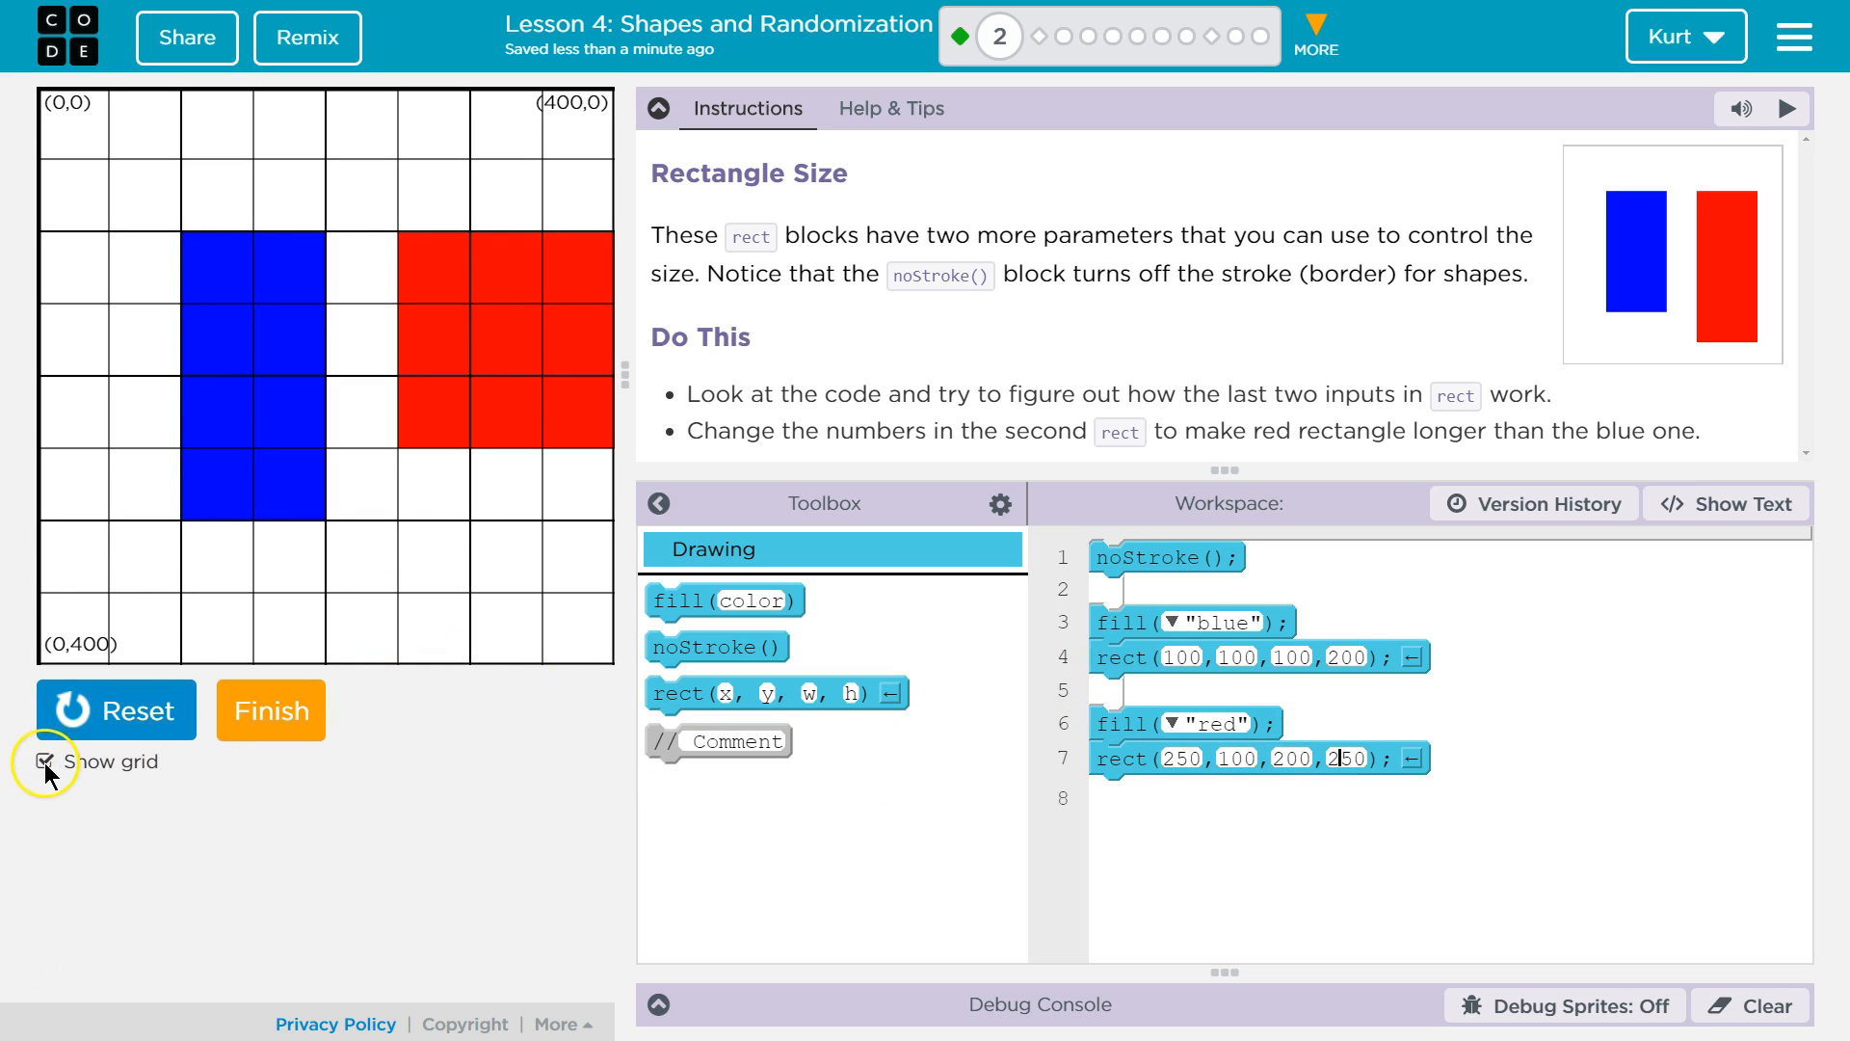
pyautogui.click(44, 762)
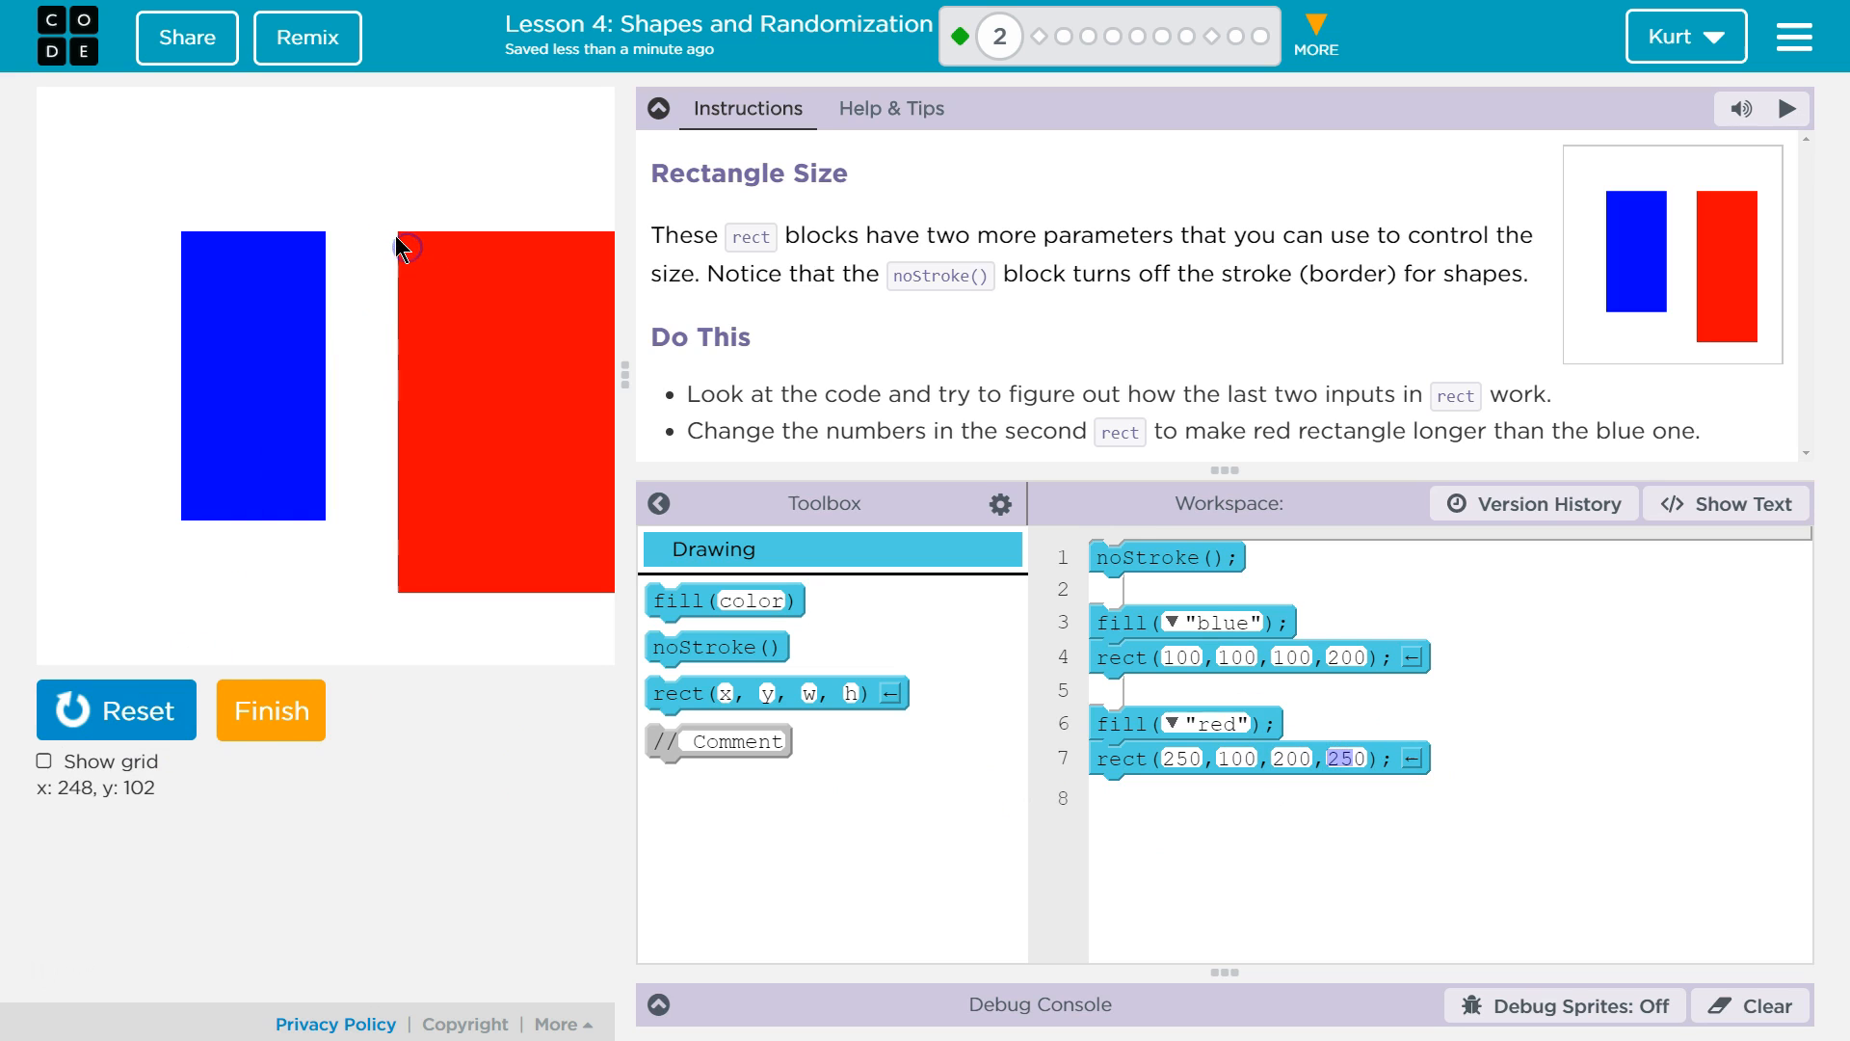
pyautogui.moveTo(400, 243)
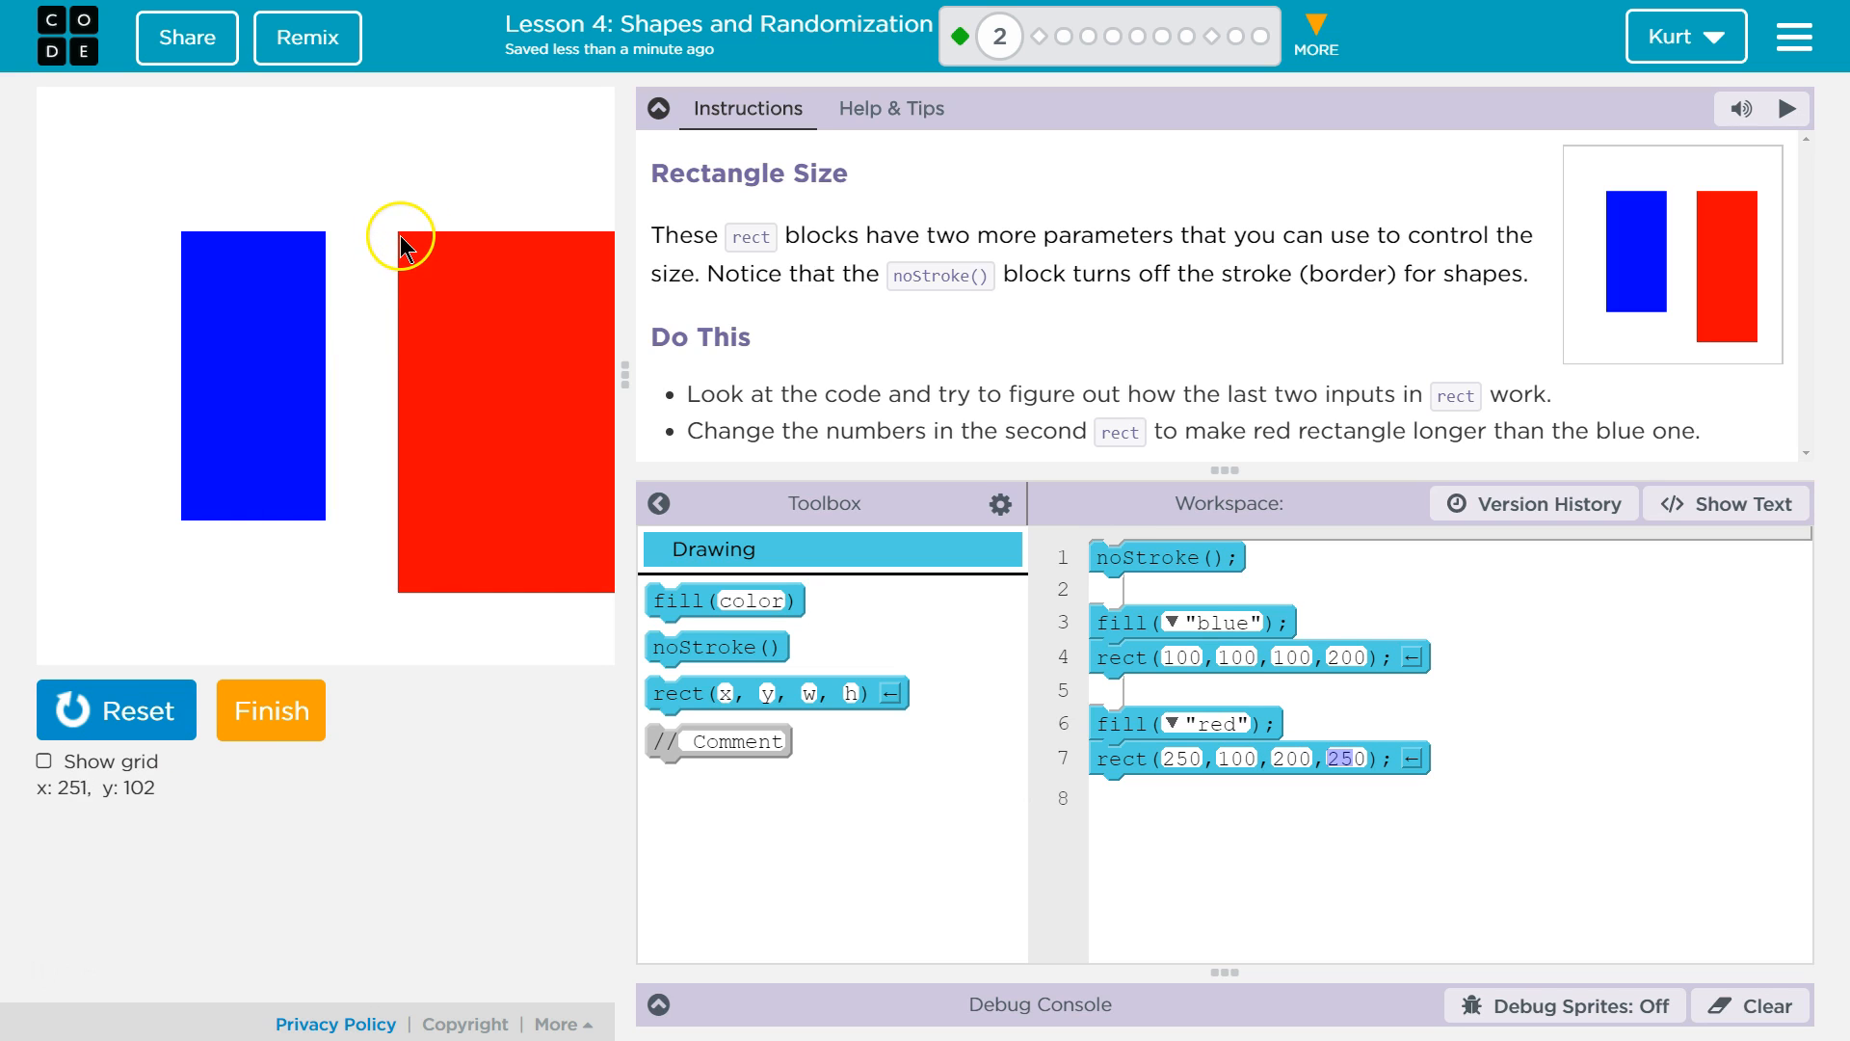
pyautogui.moveTo(405, 248)
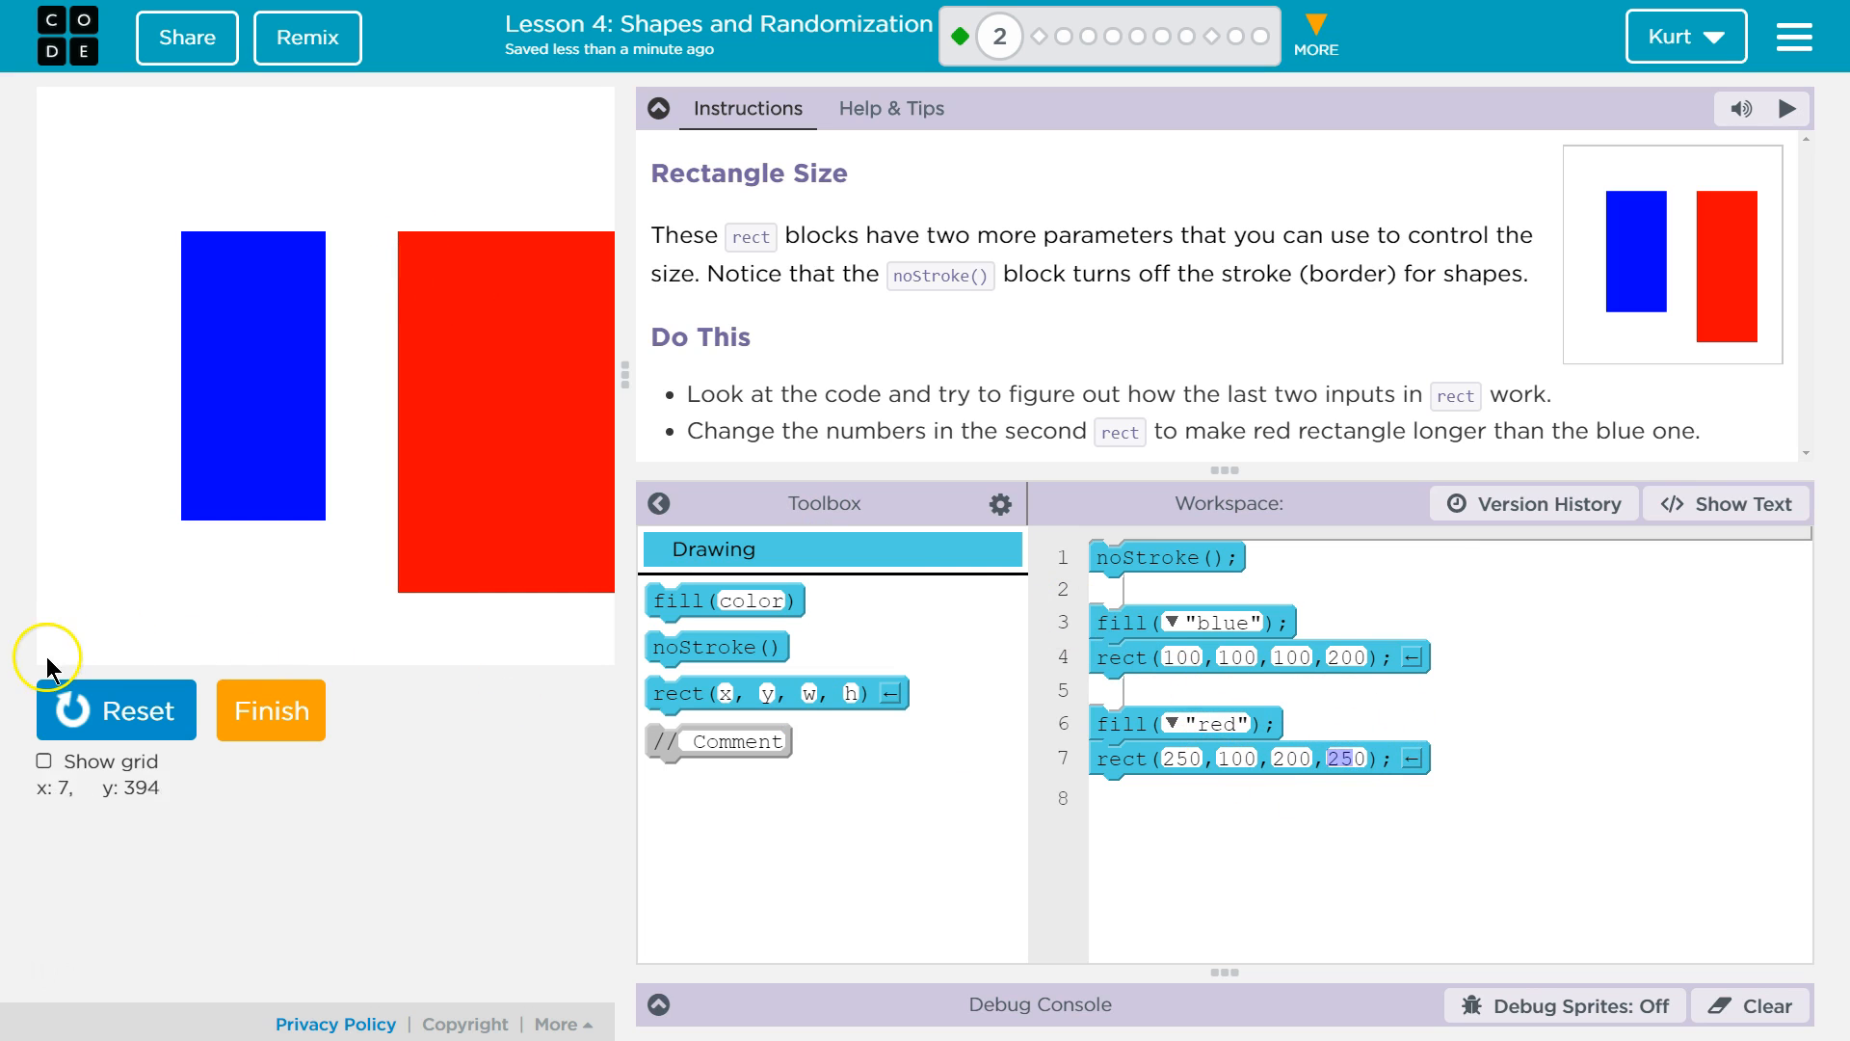
pyautogui.click(1345, 759)
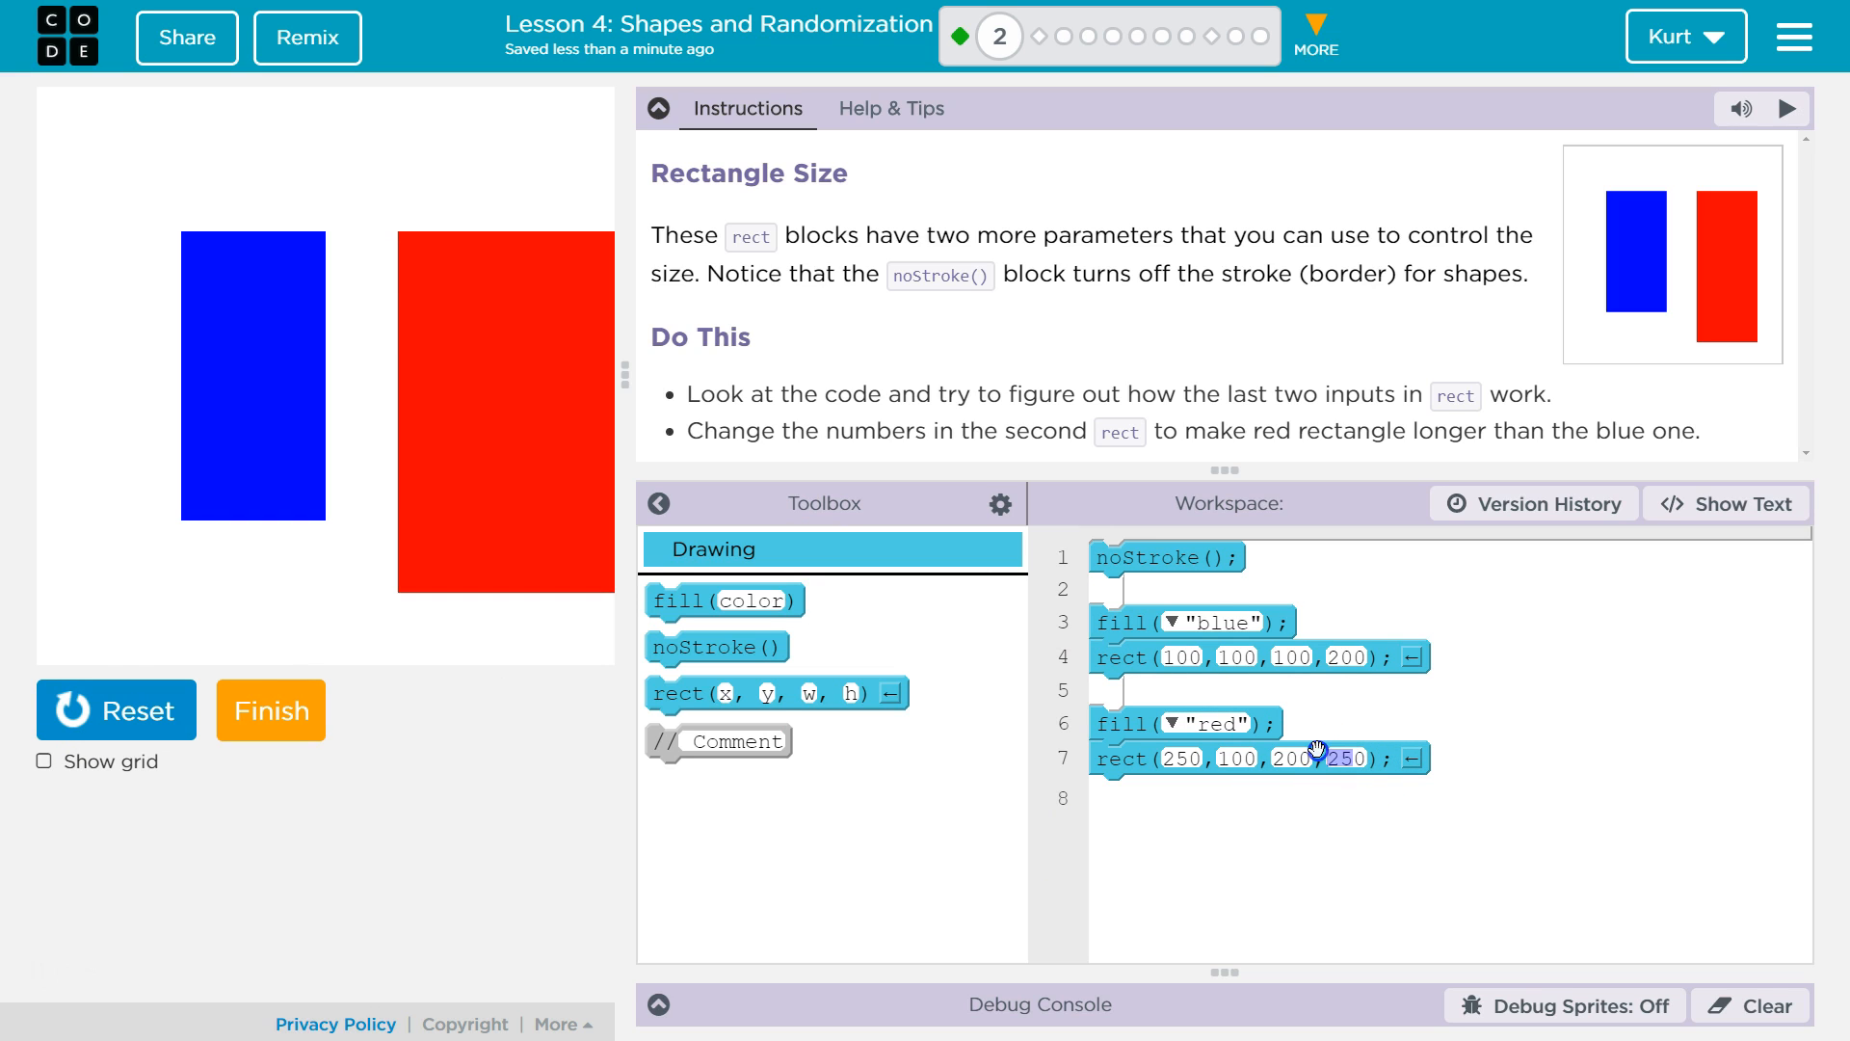
# Set the red rectangle's height to 350 and rerun so it reaches the canvas bottom
pyautogui.write('30')
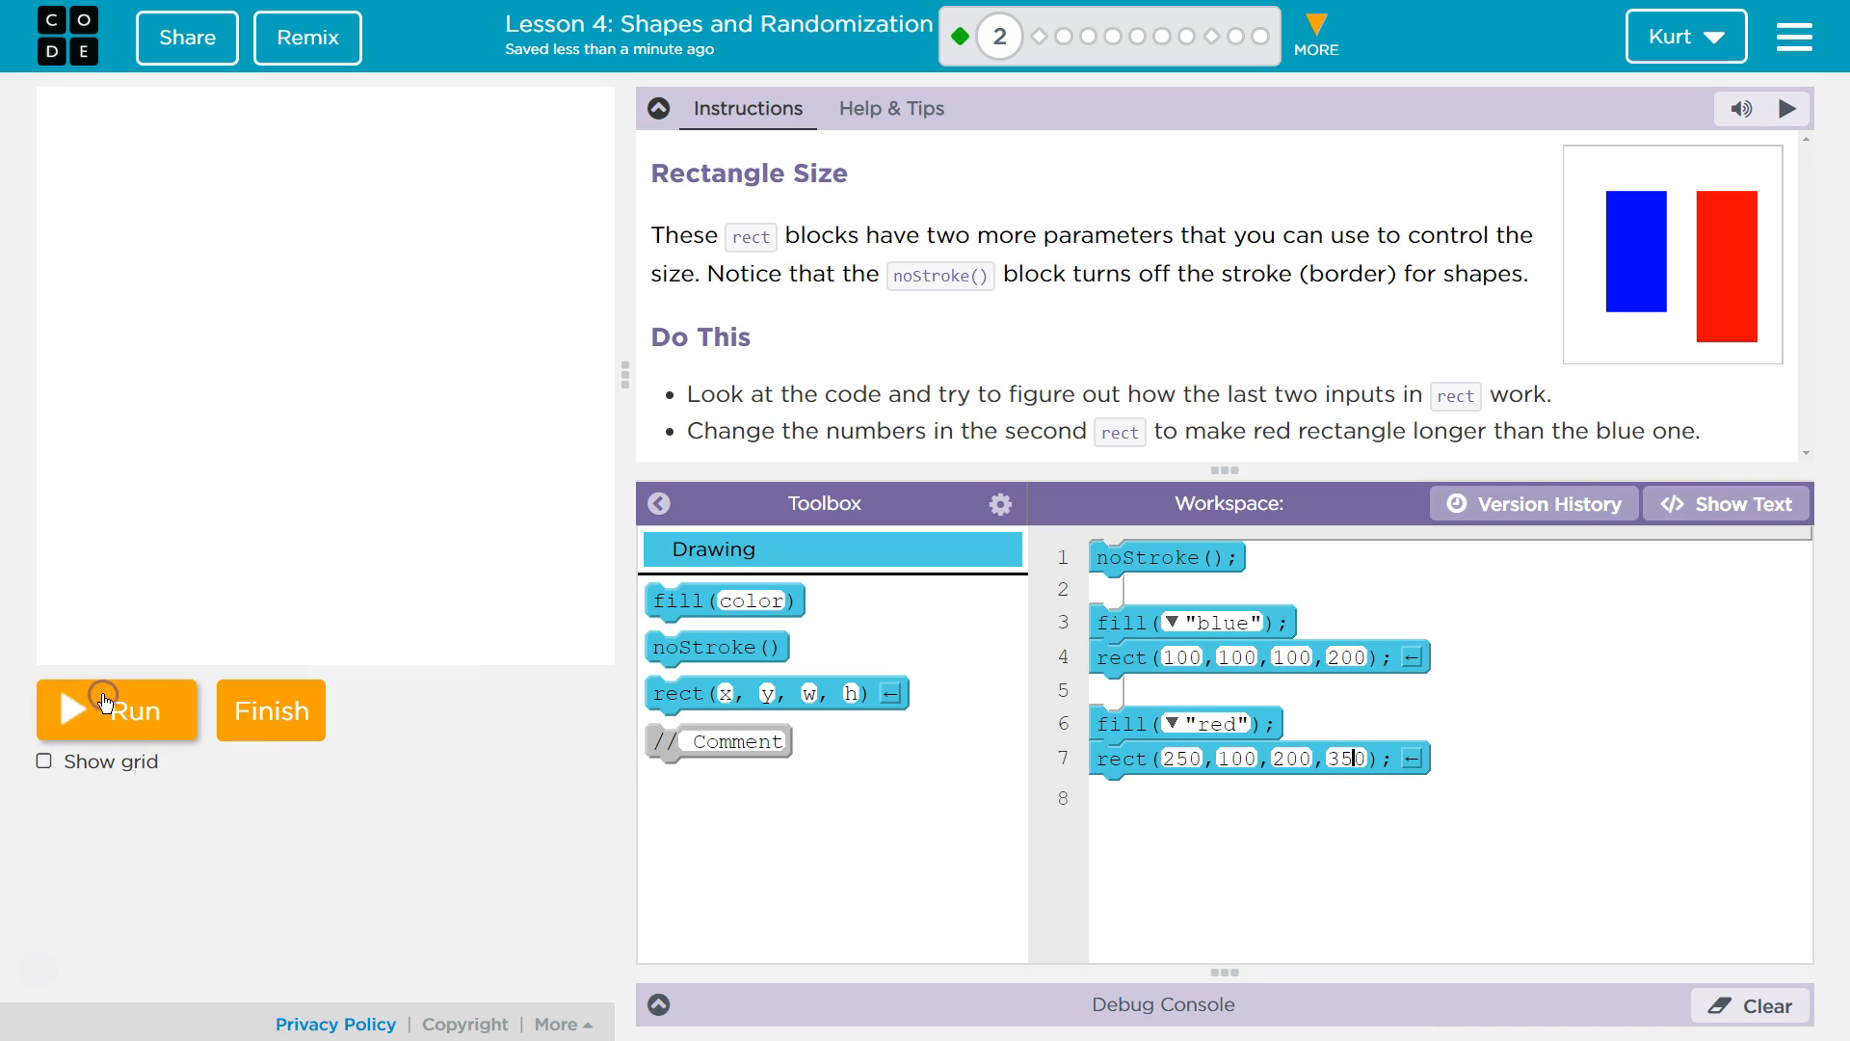
pyautogui.click(115, 709)
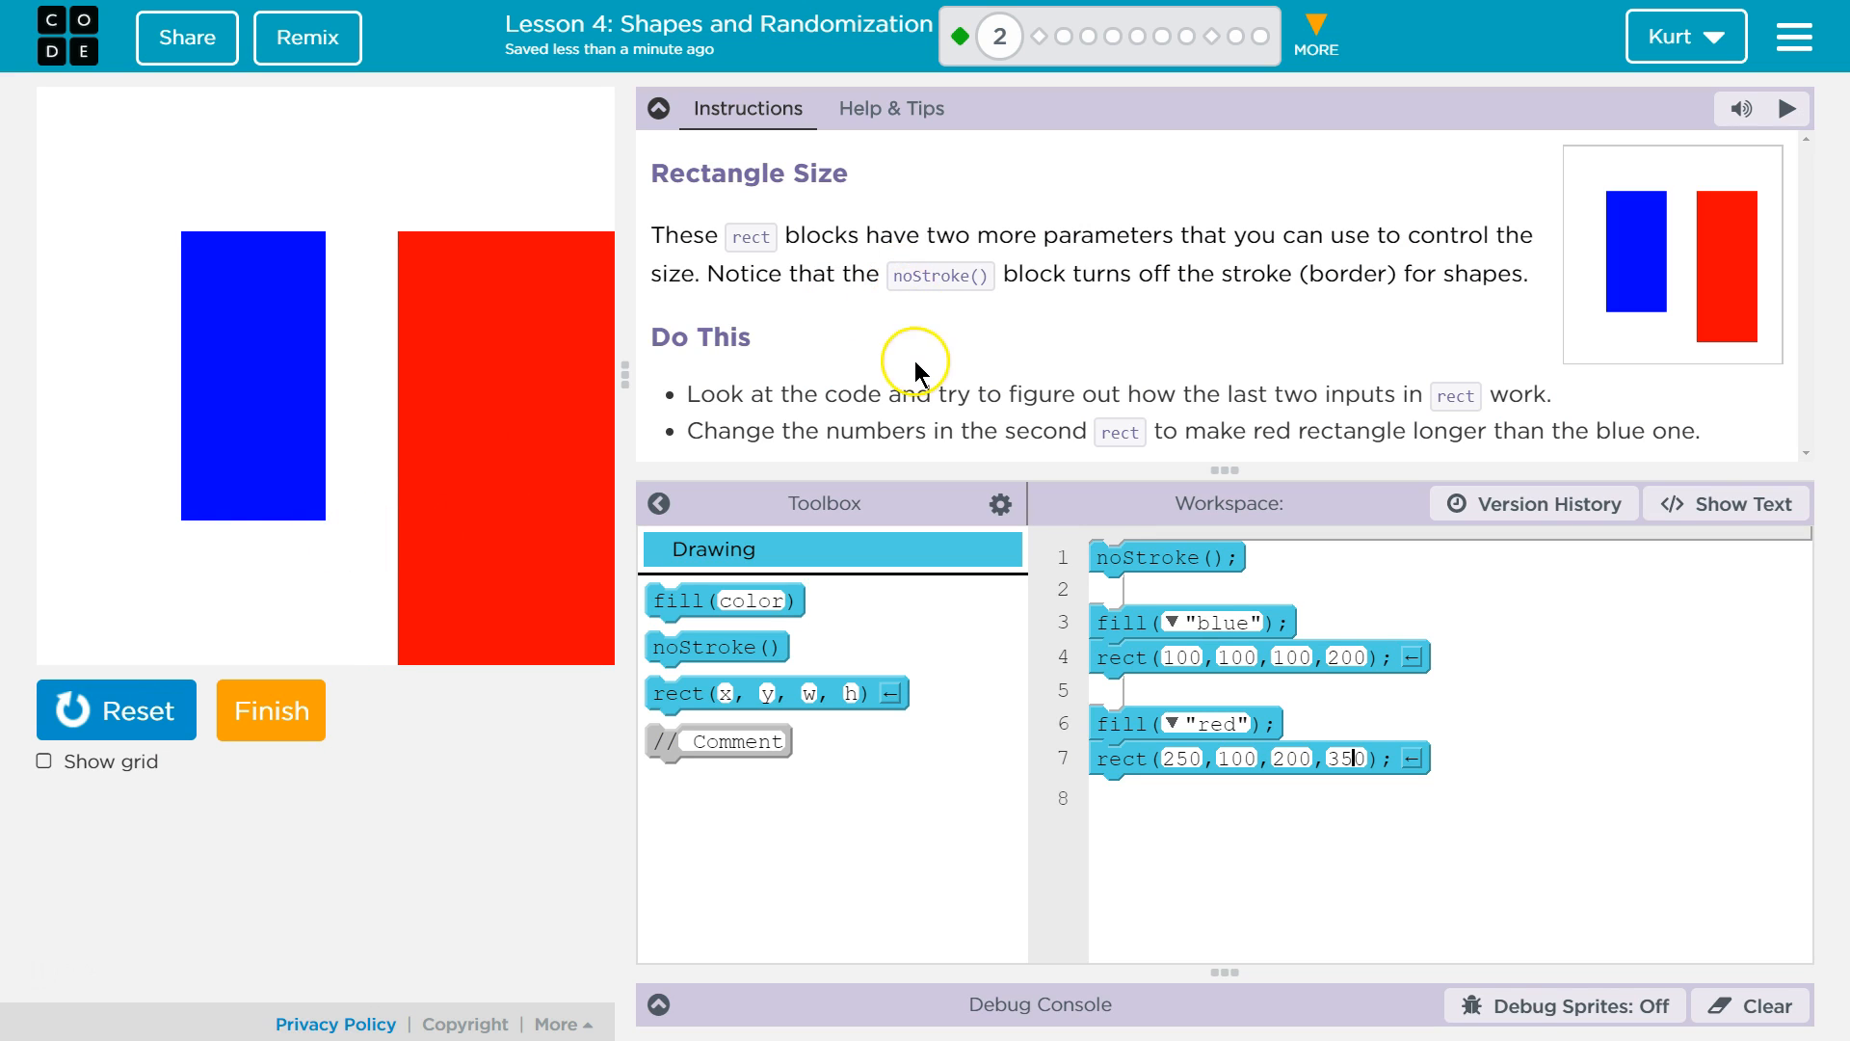
pyautogui.moveTo(1380, 522)
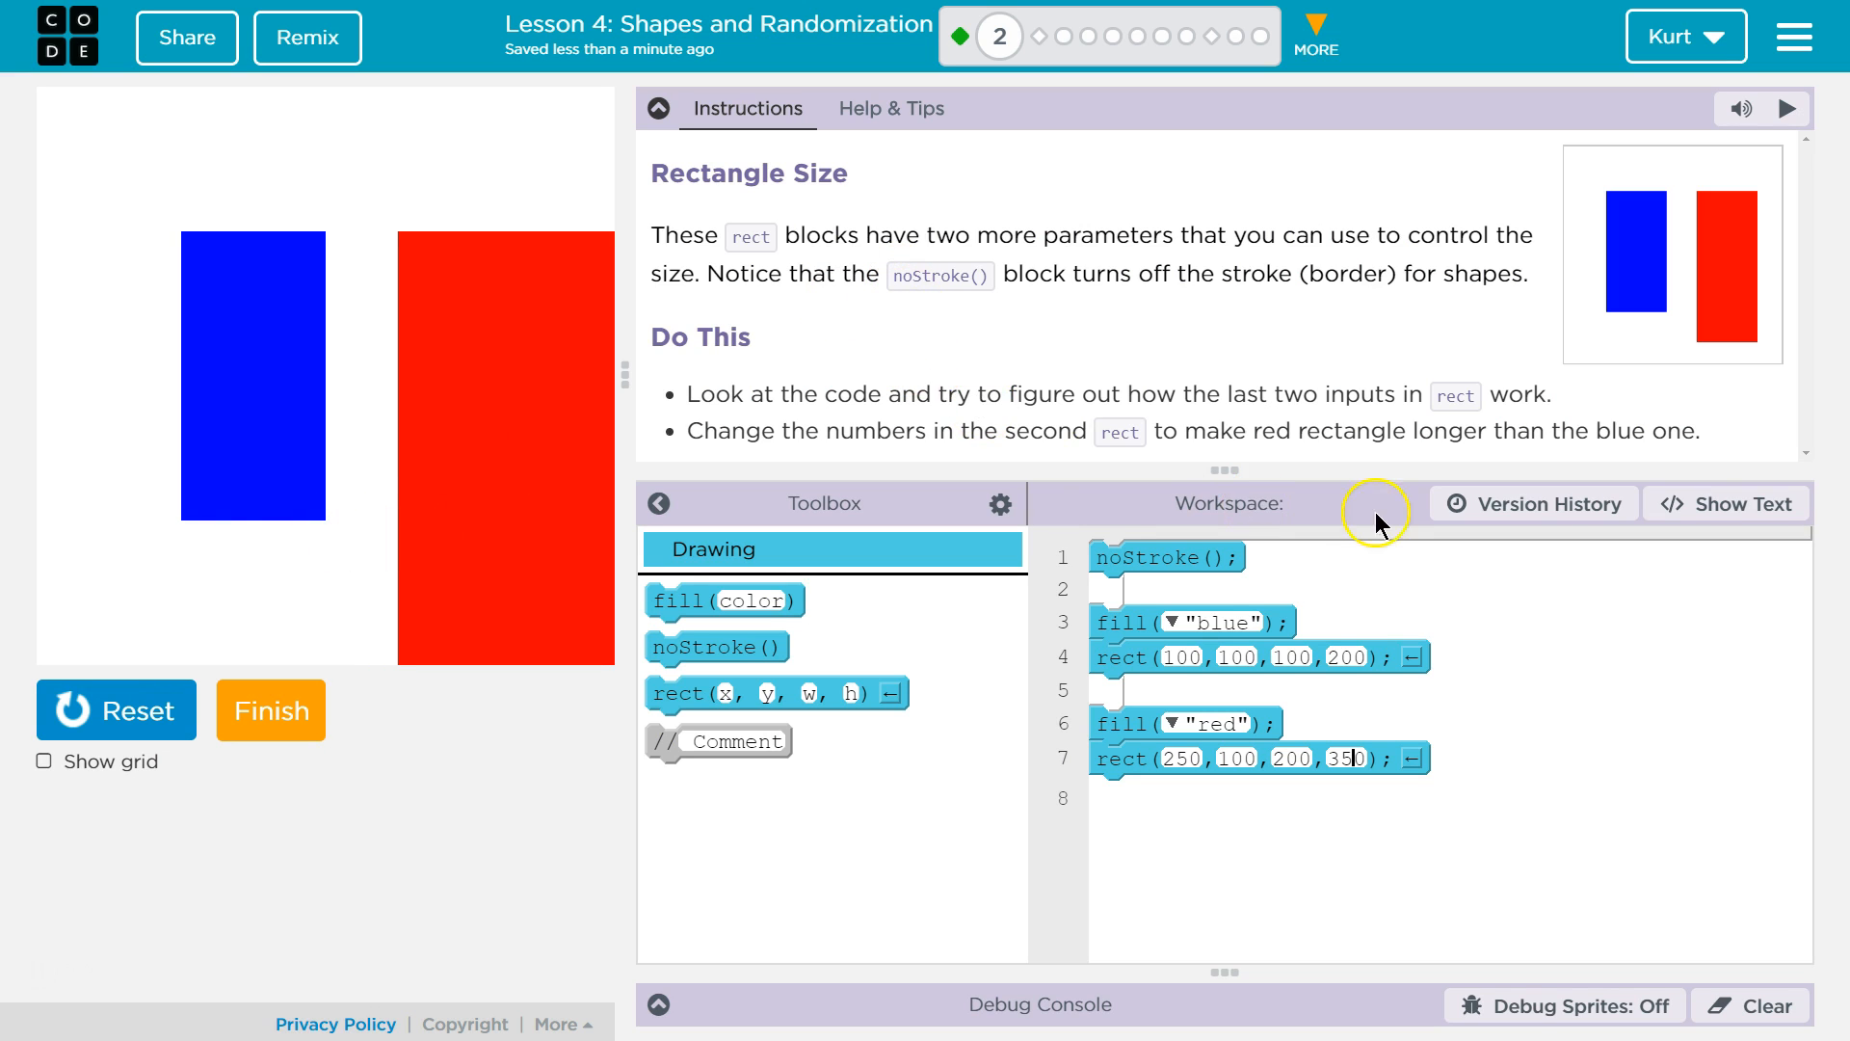
pyautogui.moveTo(1137, 558)
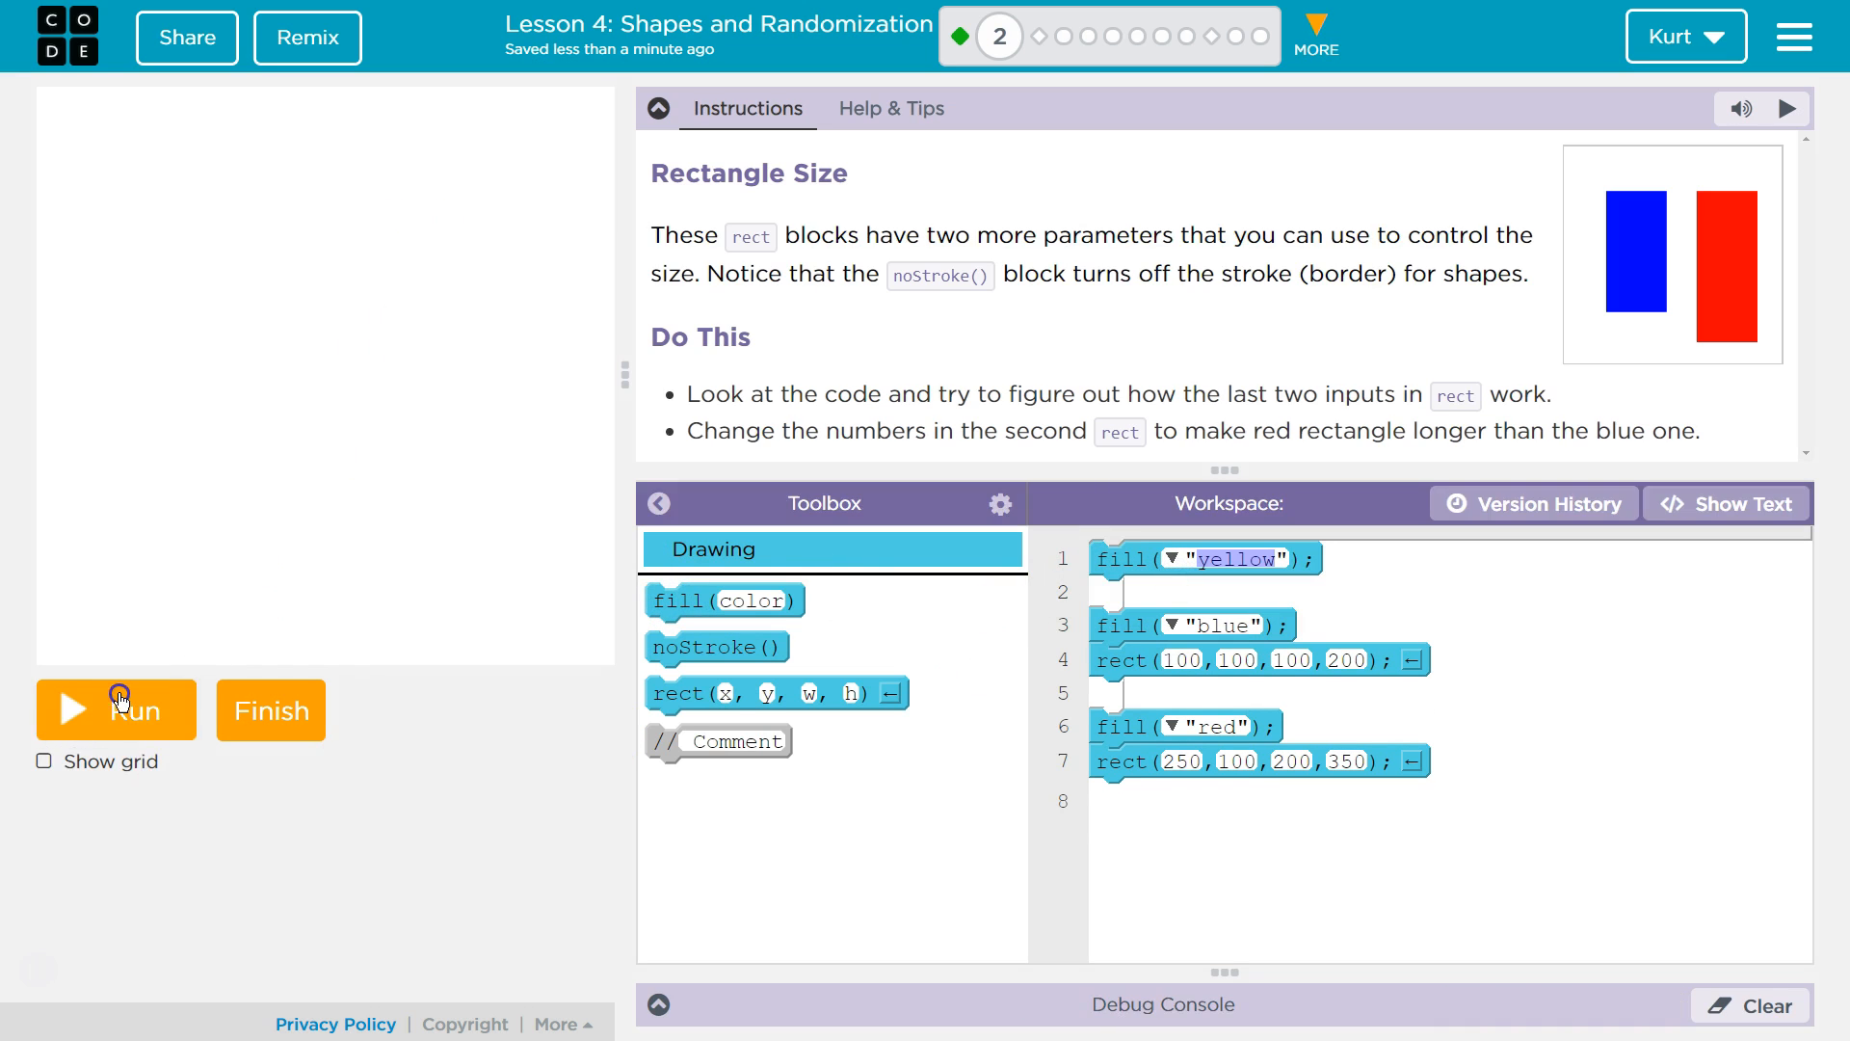
# Rerun with fill("yellow") replacing noStroke() so both rectangles show outlines
pyautogui.click(116, 709)
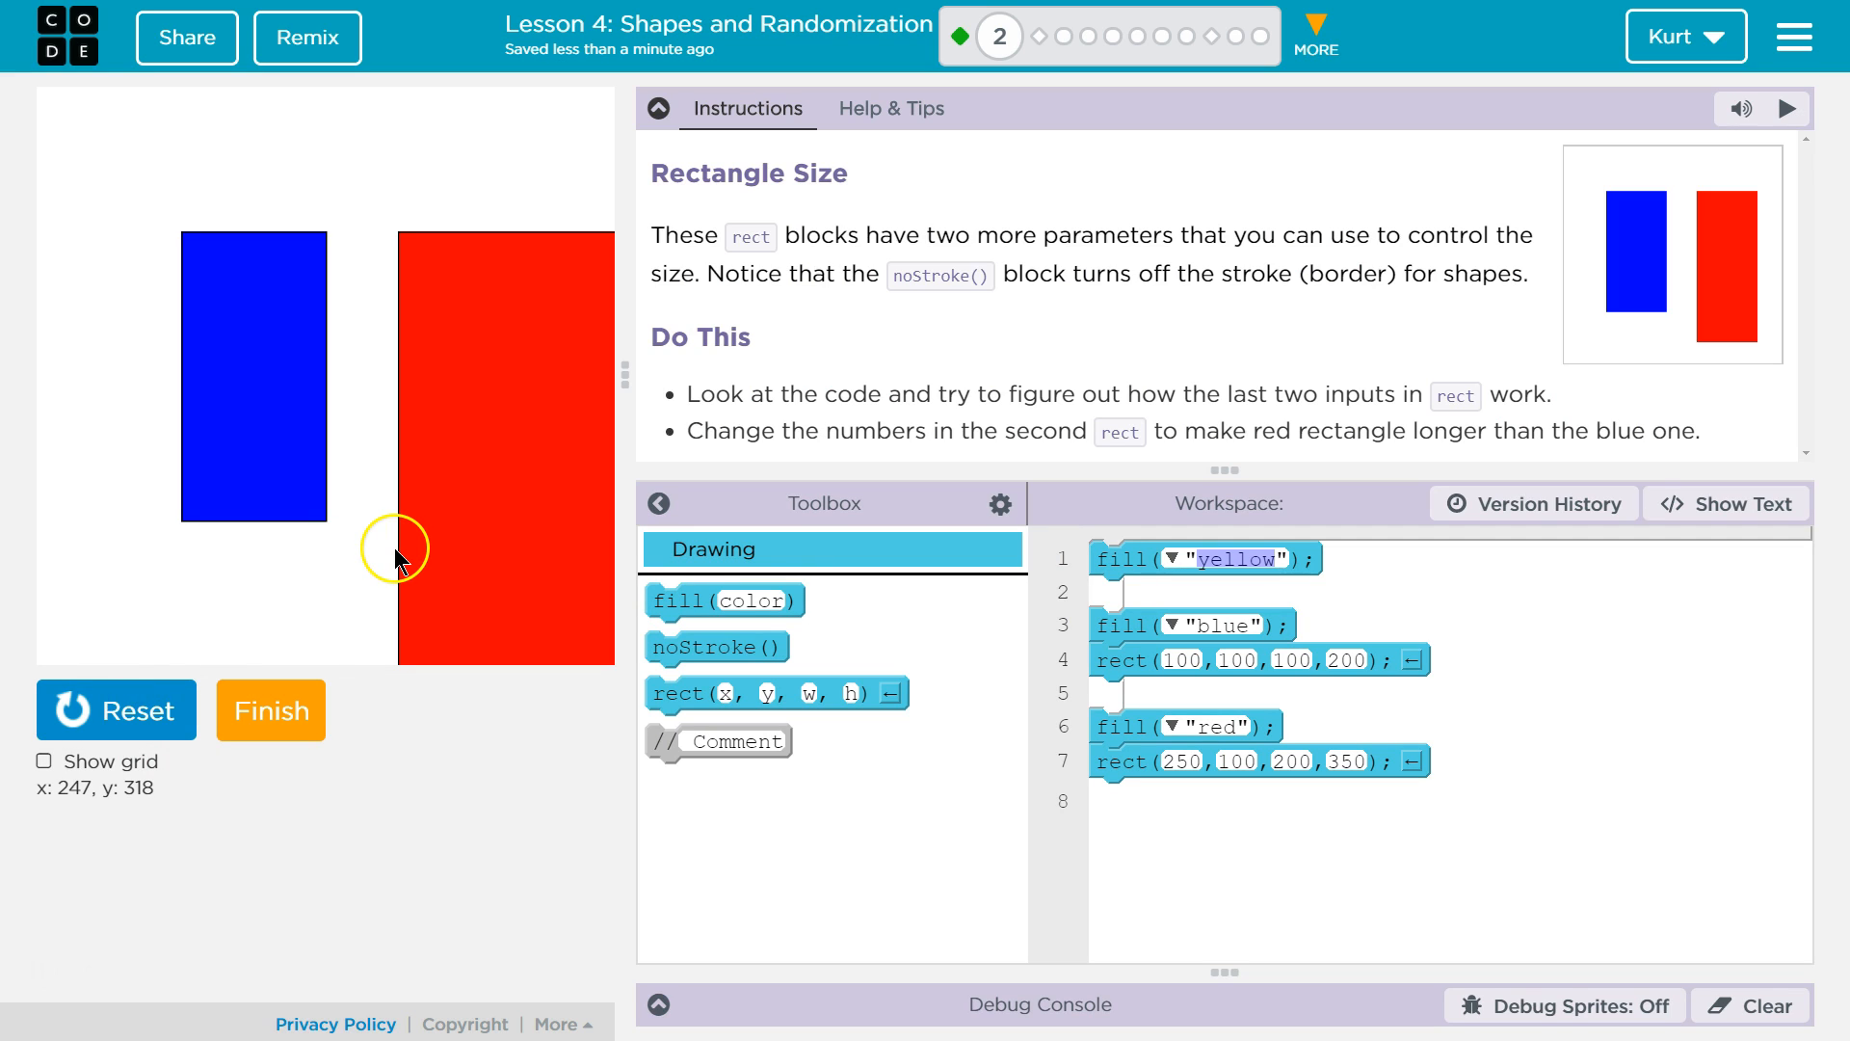